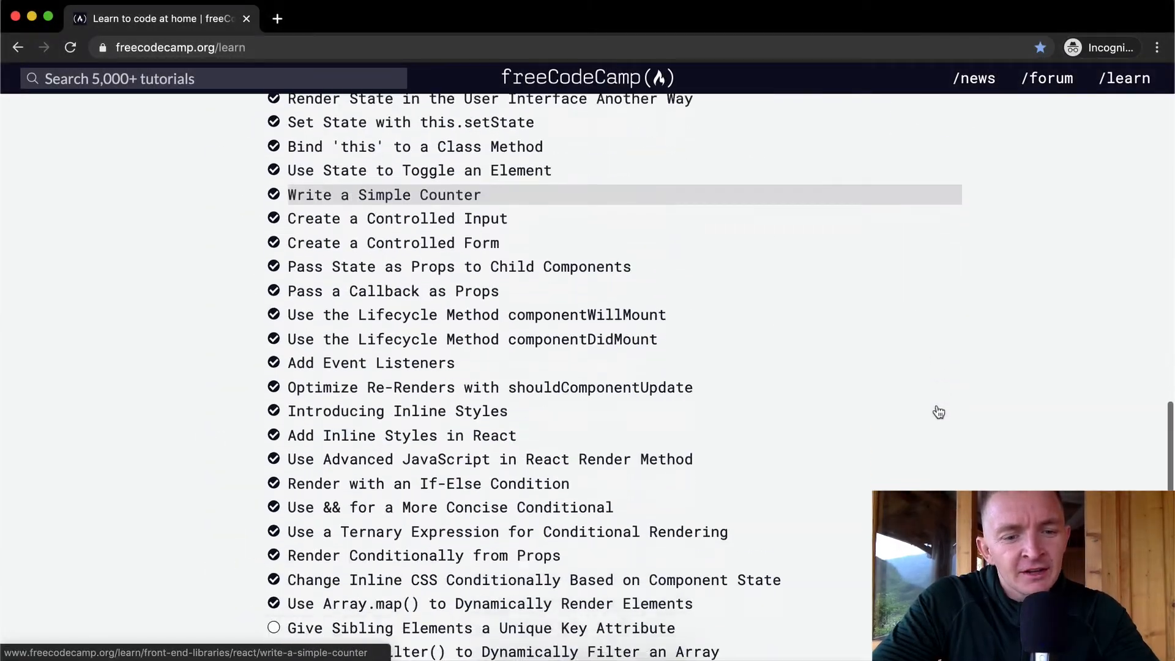
Open the 'Give Sibling Elements a Unique Key Attribute' challenge and scroll through its description.
{"action": "scroll", "scroll_direction": "down", "scroll_amount": 3}
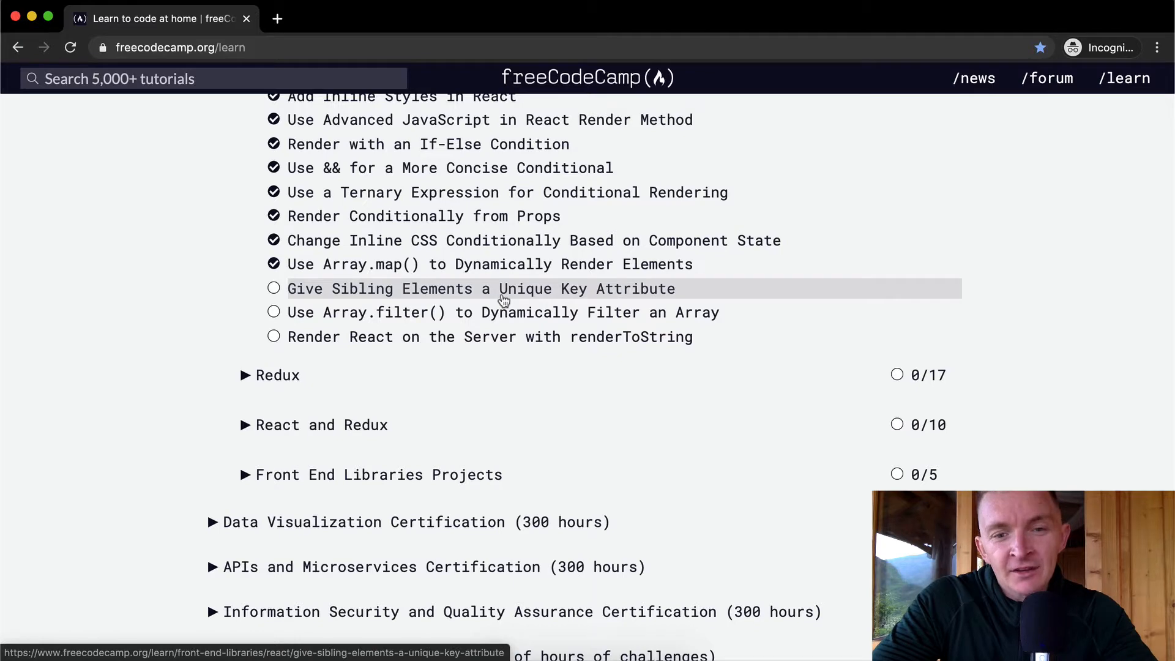
{"action": "left_click", "coordinate": [481, 288]}
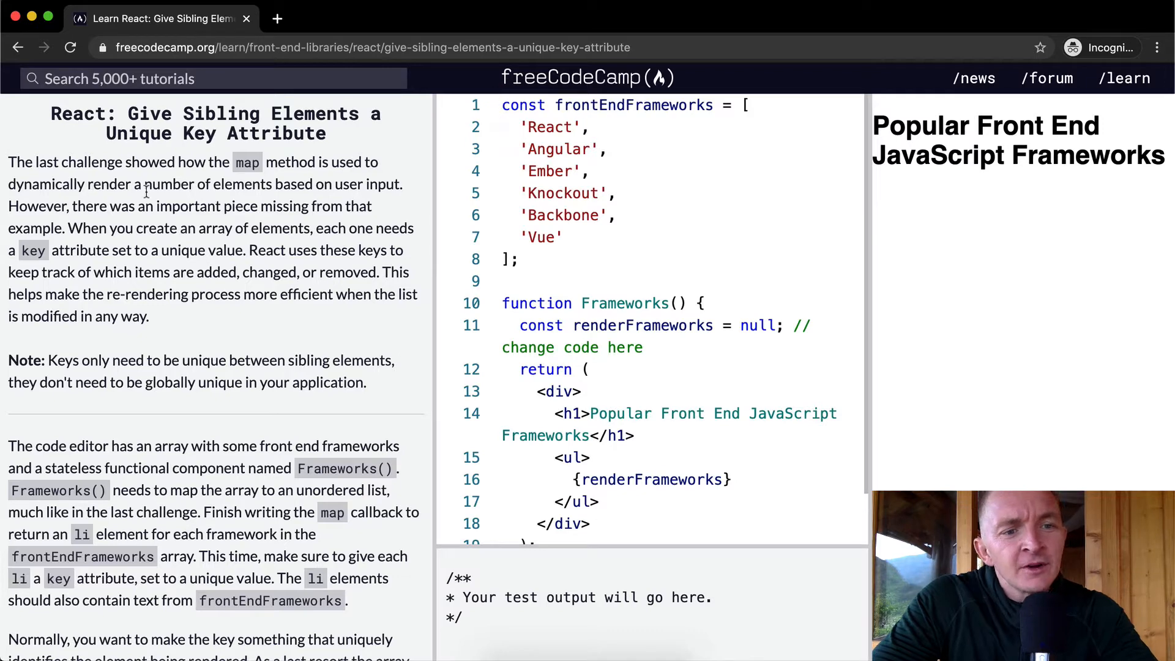
{"action": "mouse_move", "coordinate": [401, 183]}
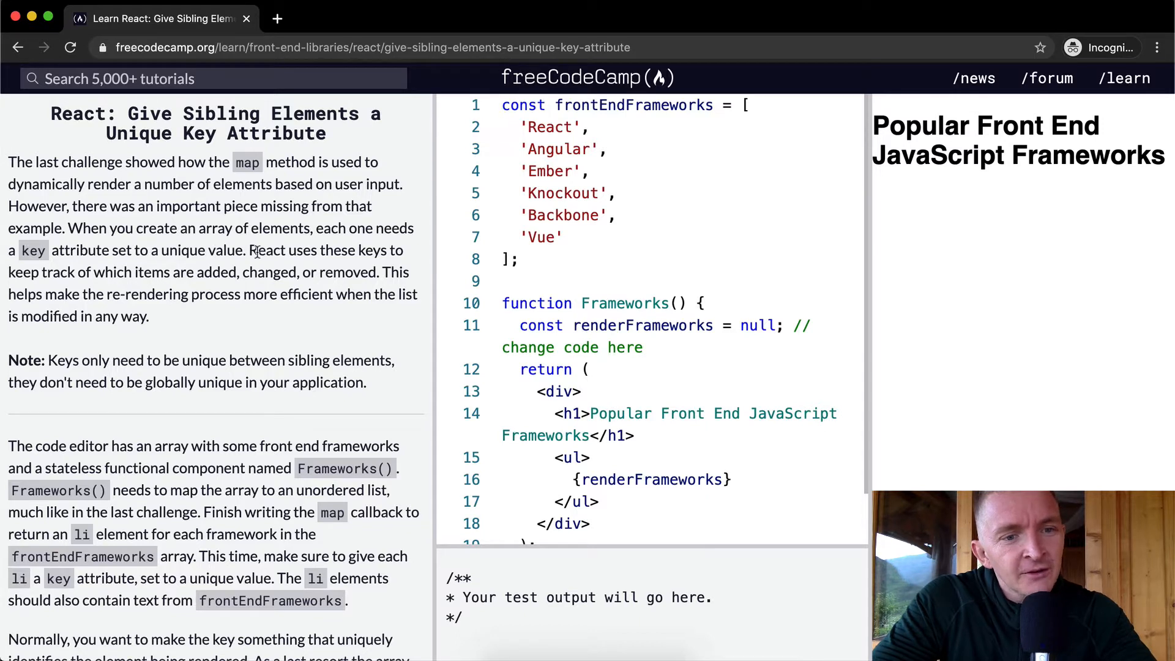
{"action": "mouse_move", "coordinate": [130, 253]}
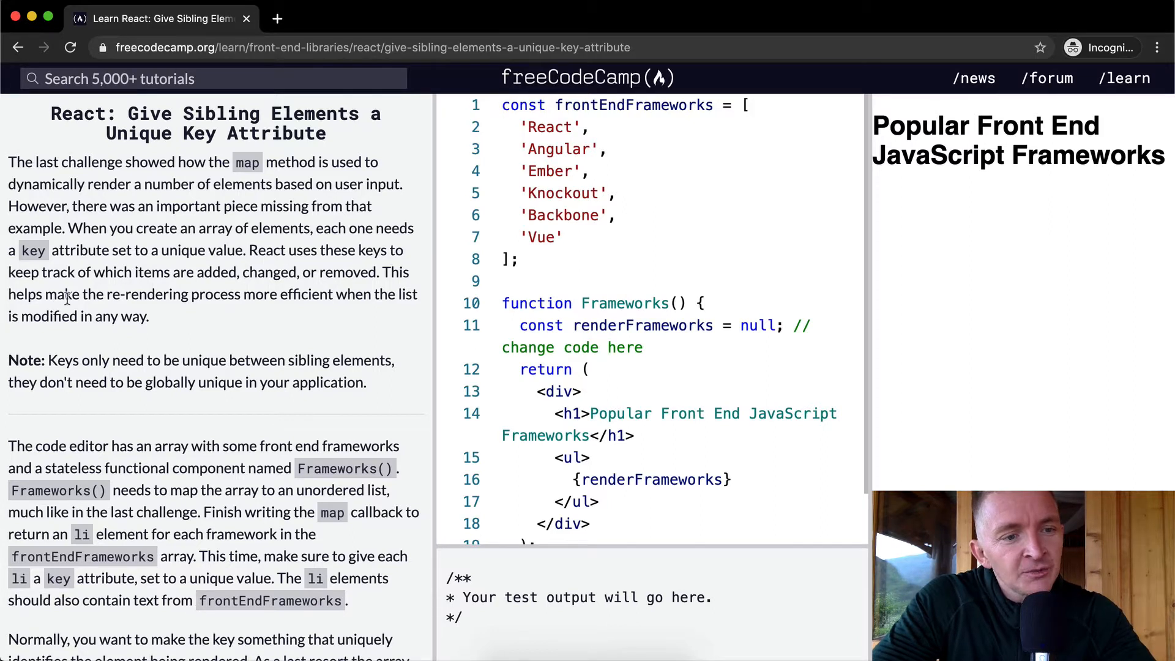
{"action": "mouse_move", "coordinate": [347, 292]}
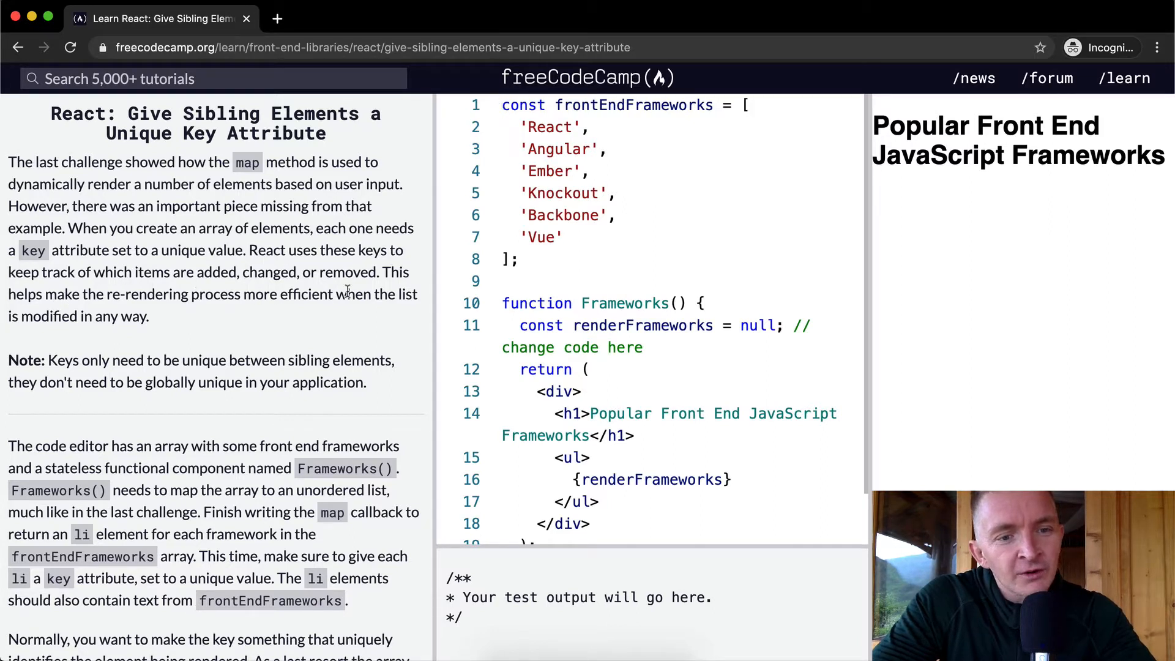
{"action": "mouse_move", "coordinate": [176, 316]}
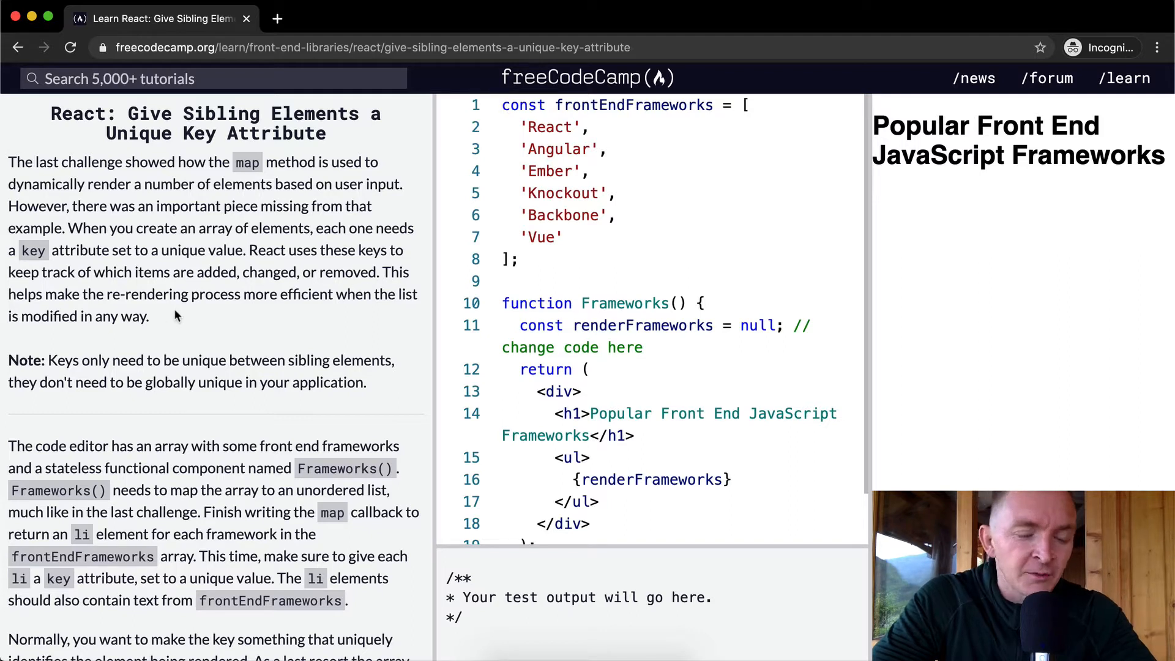
{"action": "mouse_move", "coordinate": [125, 344]}
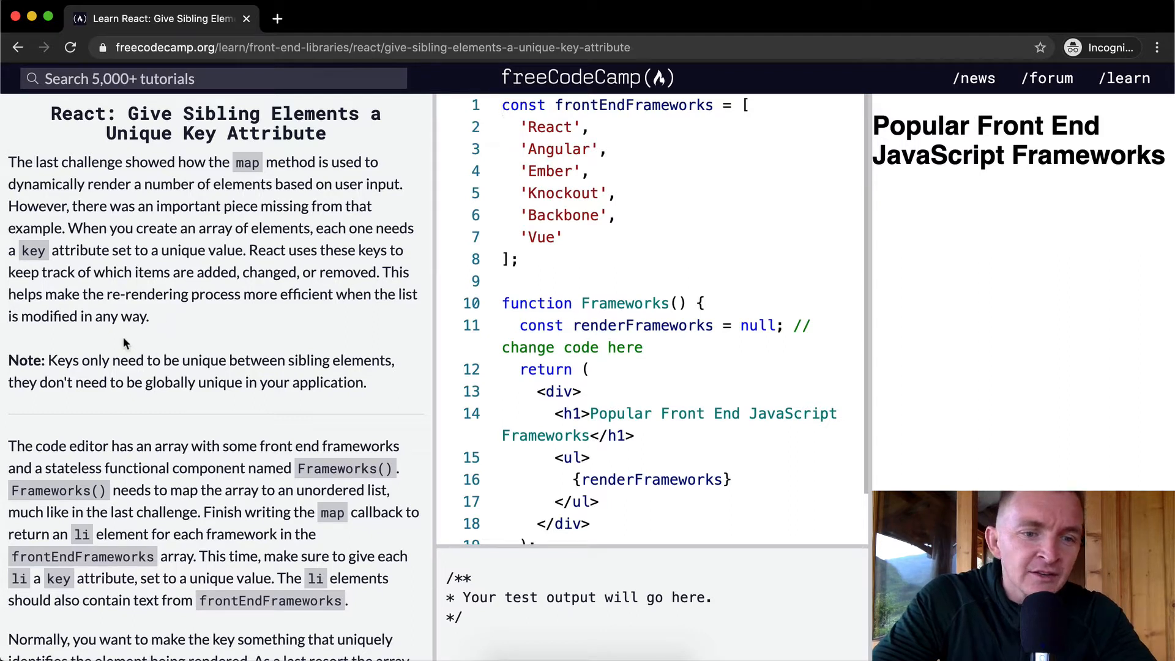
{"action": "scroll", "scroll_direction": "down", "scroll_amount": 3}
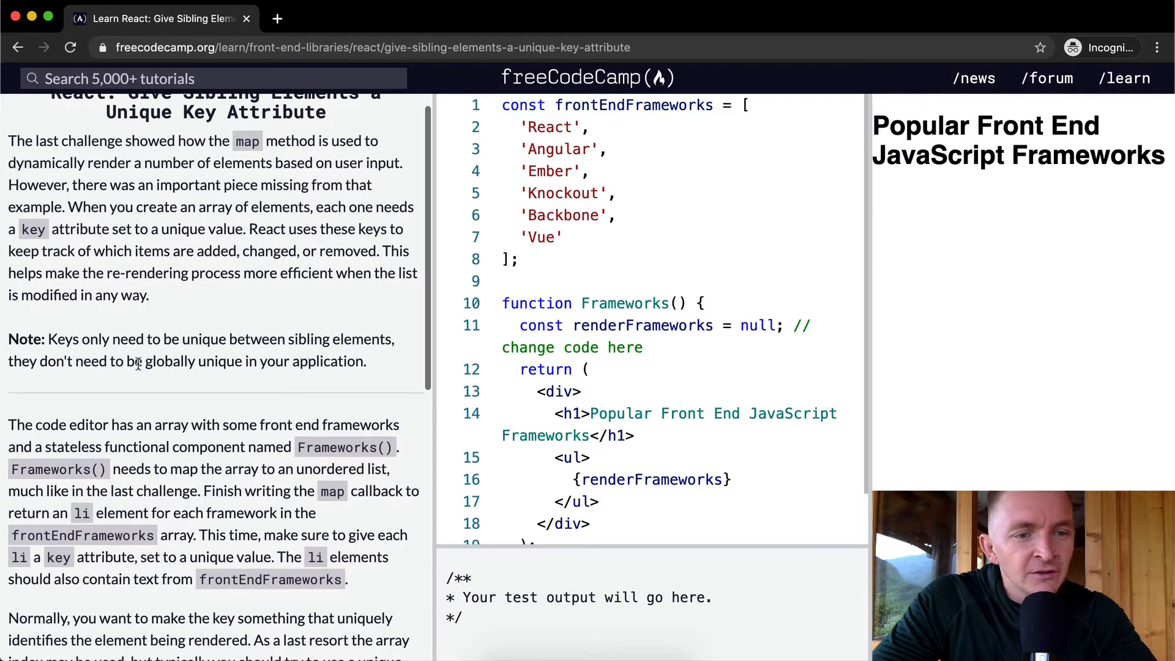
{"action": "mouse_move", "coordinate": [308, 393]}
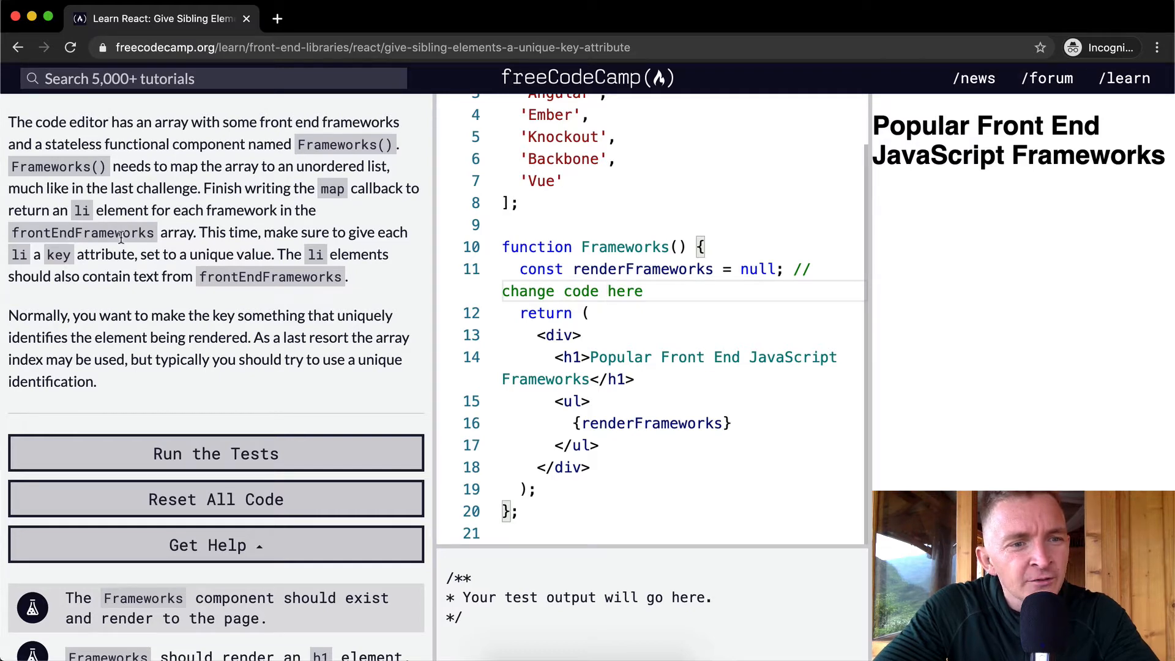
{"action": "mouse_move", "coordinate": [375, 247]}
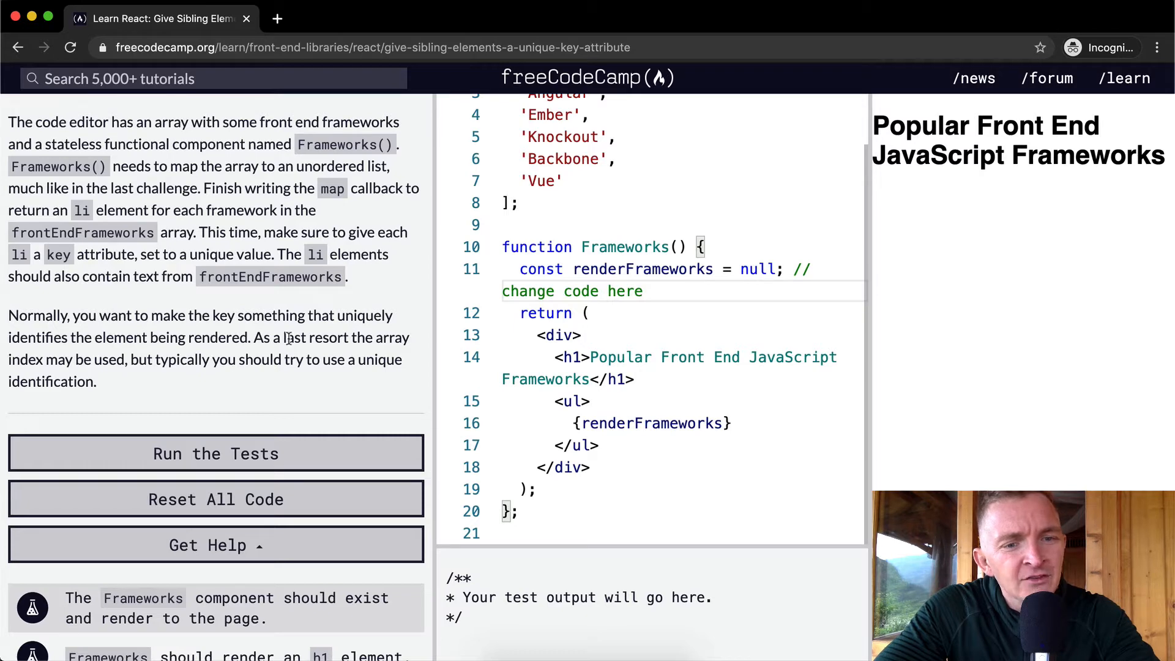
{"action": "mouse_move", "coordinate": [161, 363]}
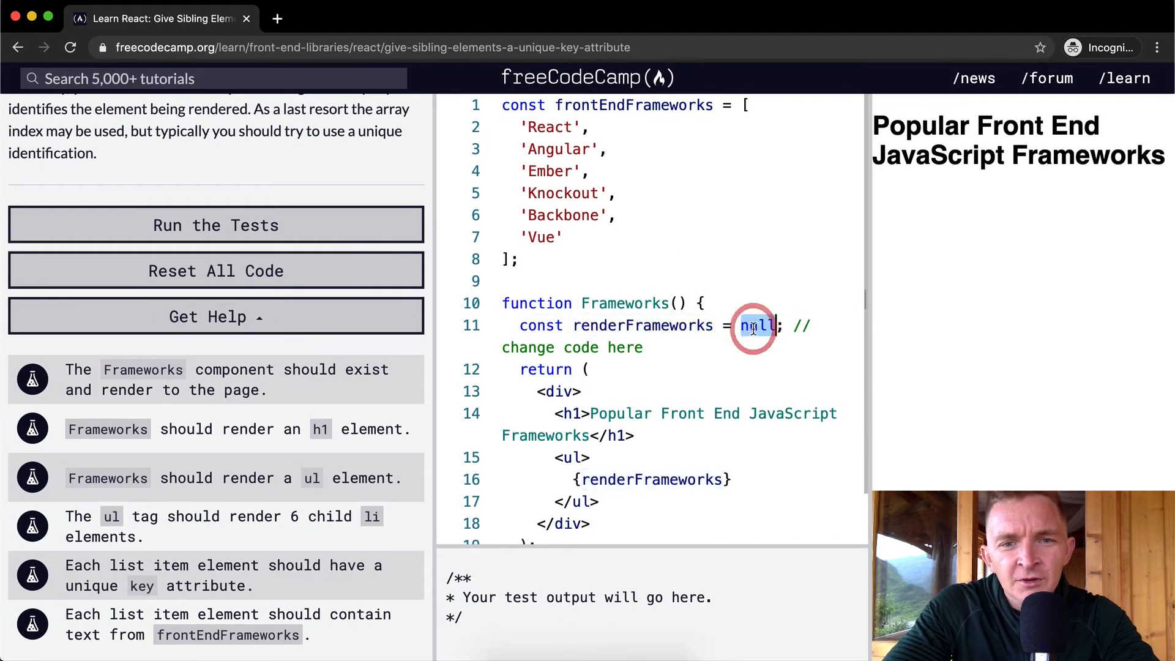
Replace null in renderFrameworks with frontEndFrameworks.map(function() { }).
{"action": "type", "text": "frontEndFrame"}
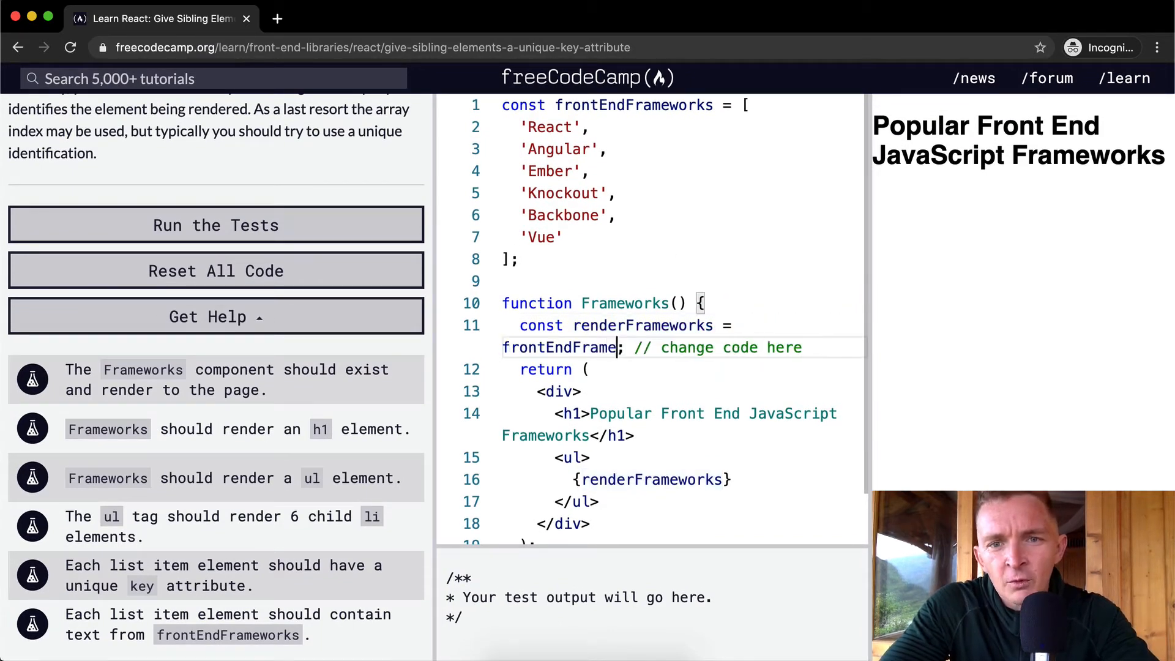
{"action": "type", "text": "works."}
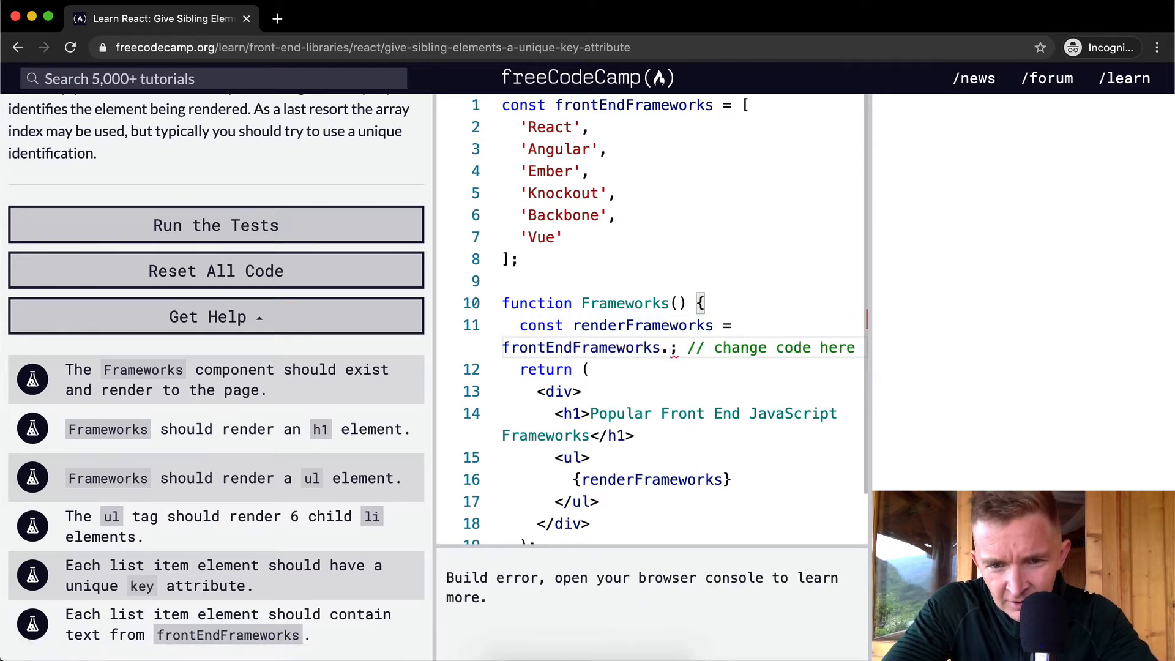
{"action": "type", "text": "map()"}
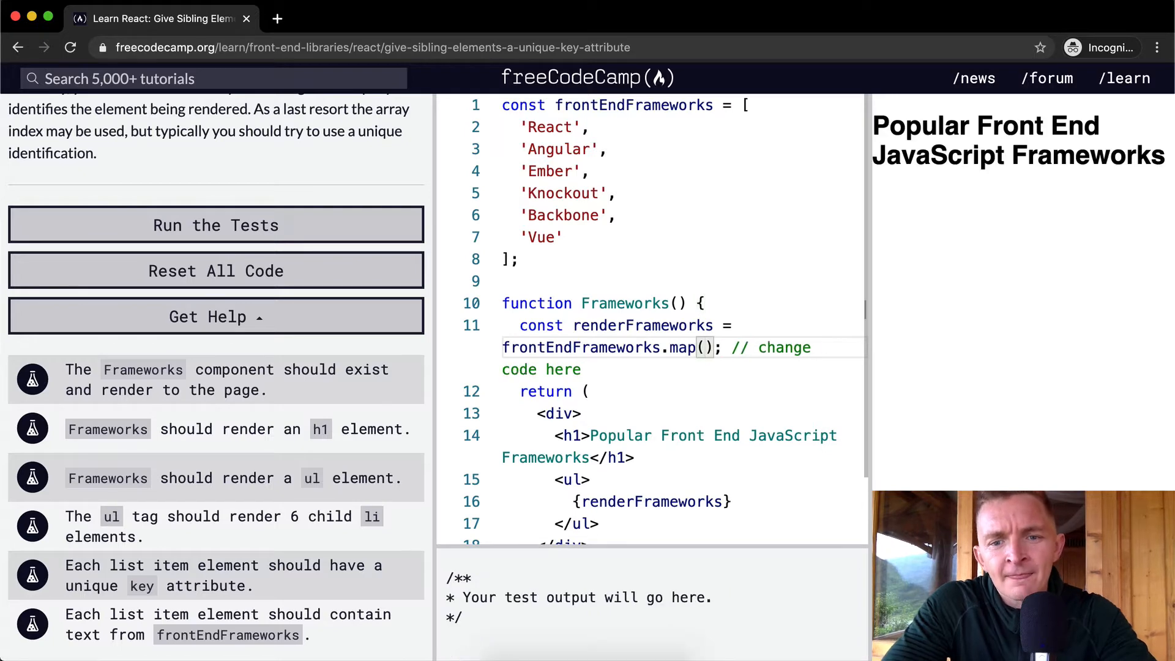
{"action": "type", "text": "function()"}
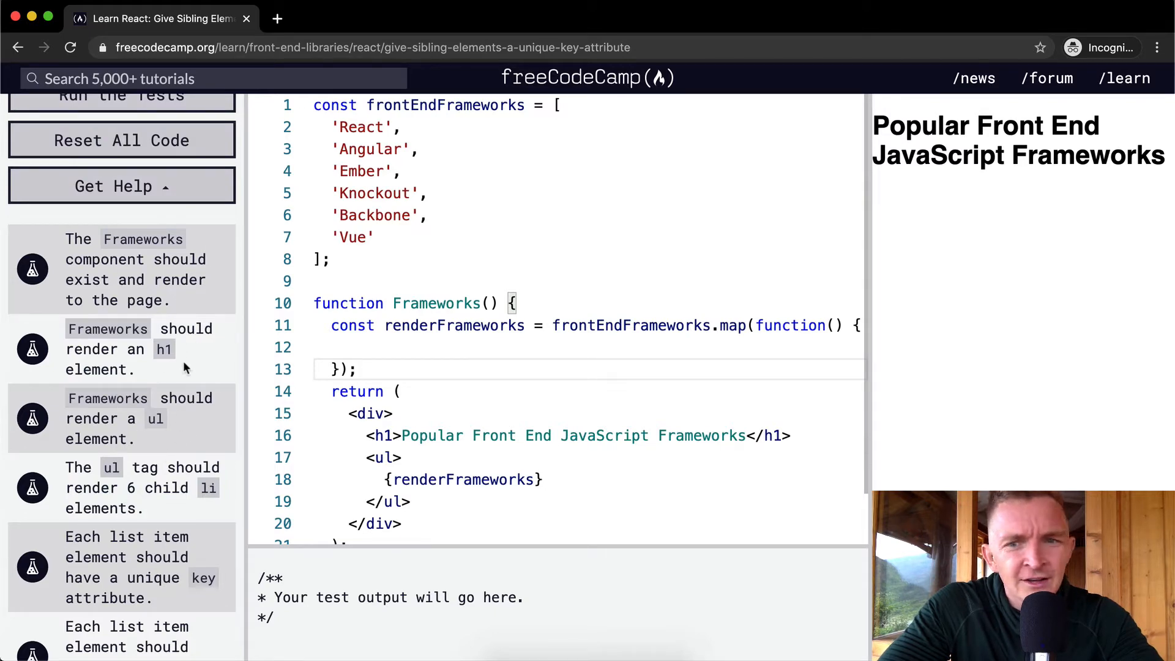
{"action": "mouse_move", "coordinate": [193, 300]}
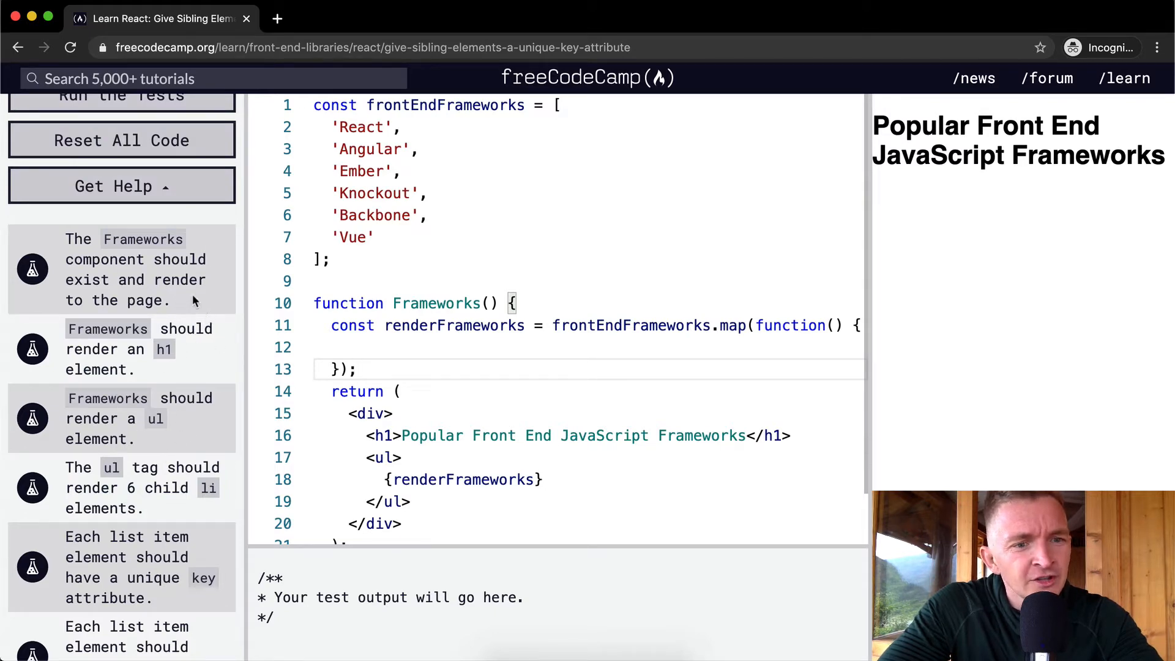
{"action": "scroll", "scroll_direction": "down", "scroll_amount": 3}
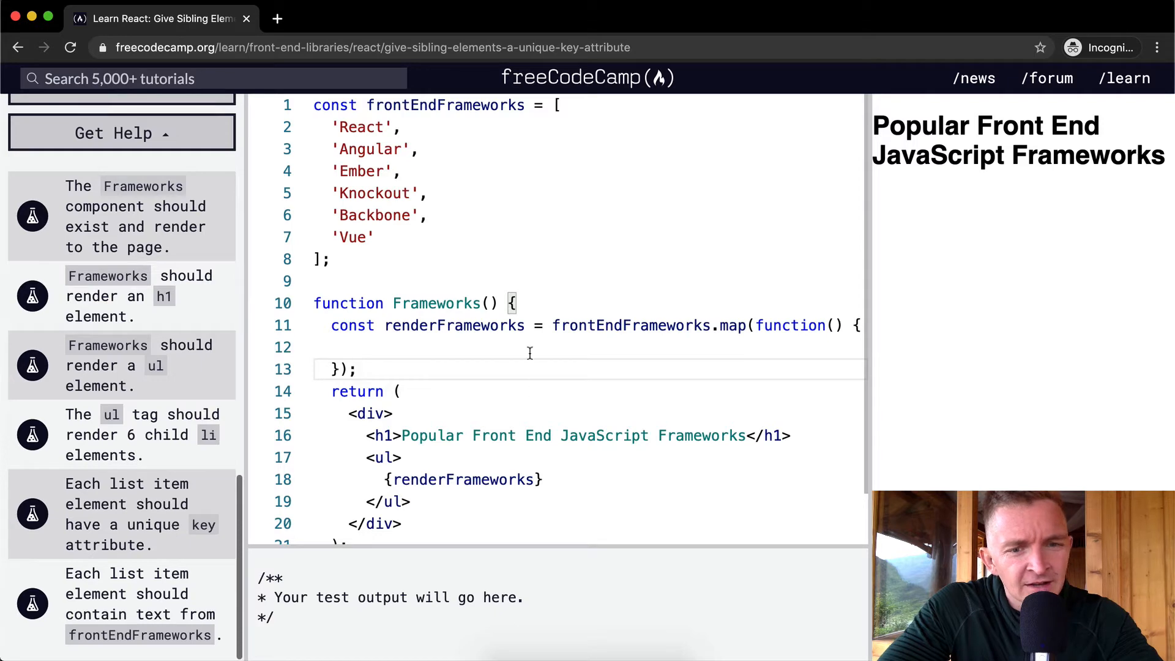
Make the map callback take ele and return <li>{ele}</li>.
{"action": "type", "text": "return"}
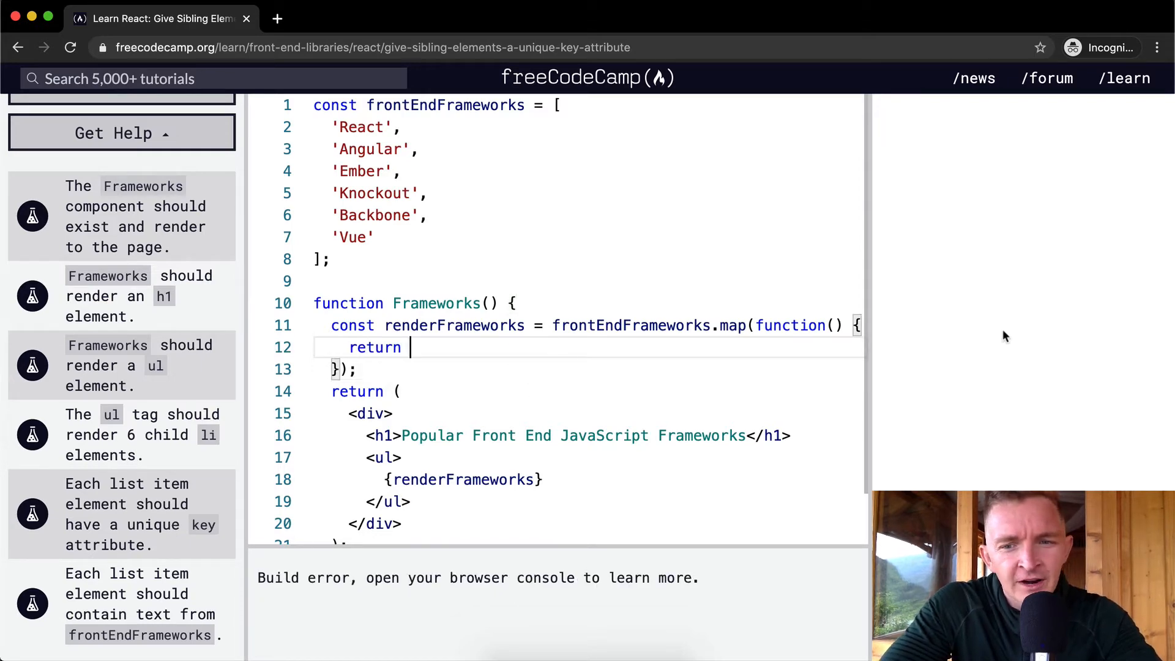
{"action": "type", "text": "(ele"}
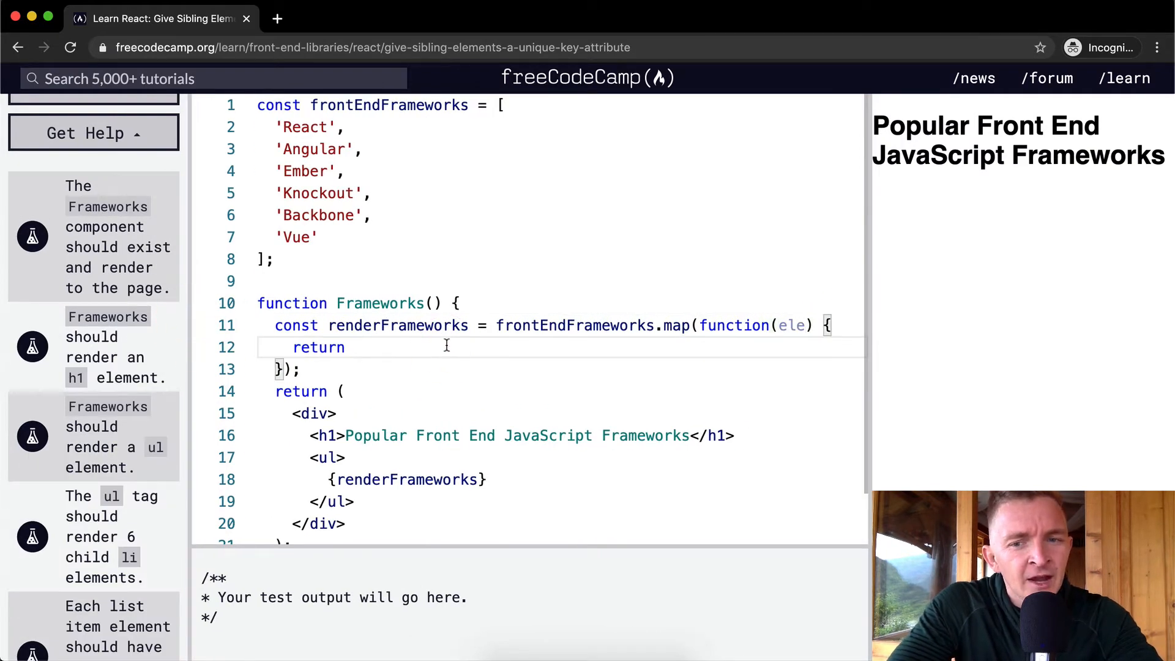
{"action": "type", "text": "<li"}
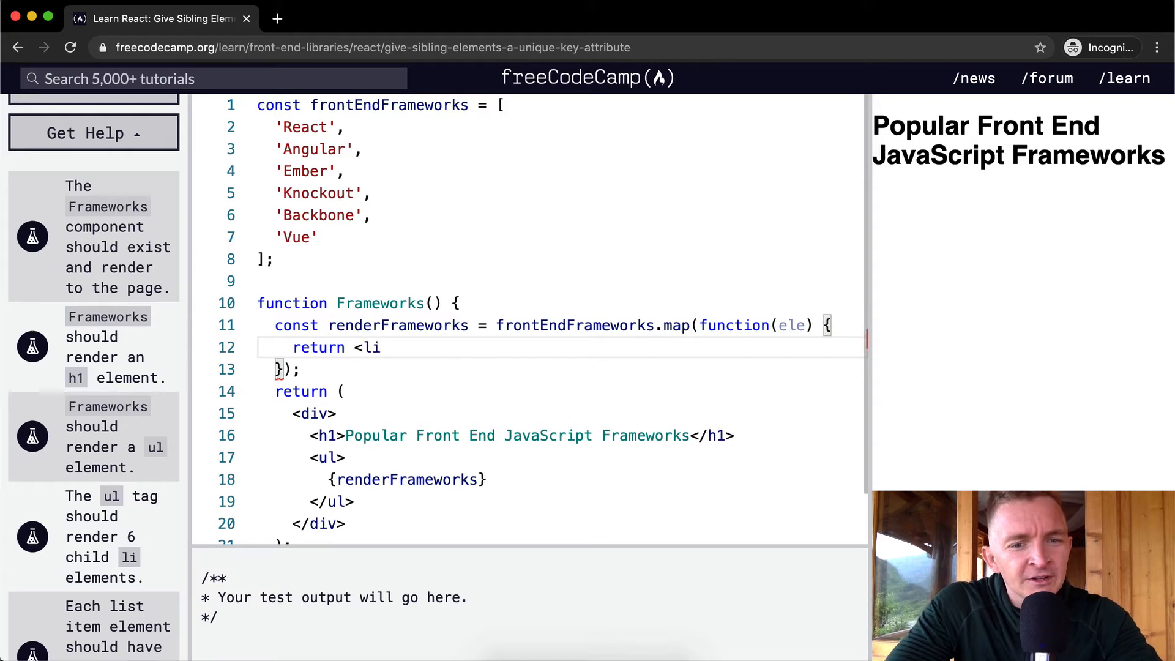
{"action": "type", "text": "></li>"}
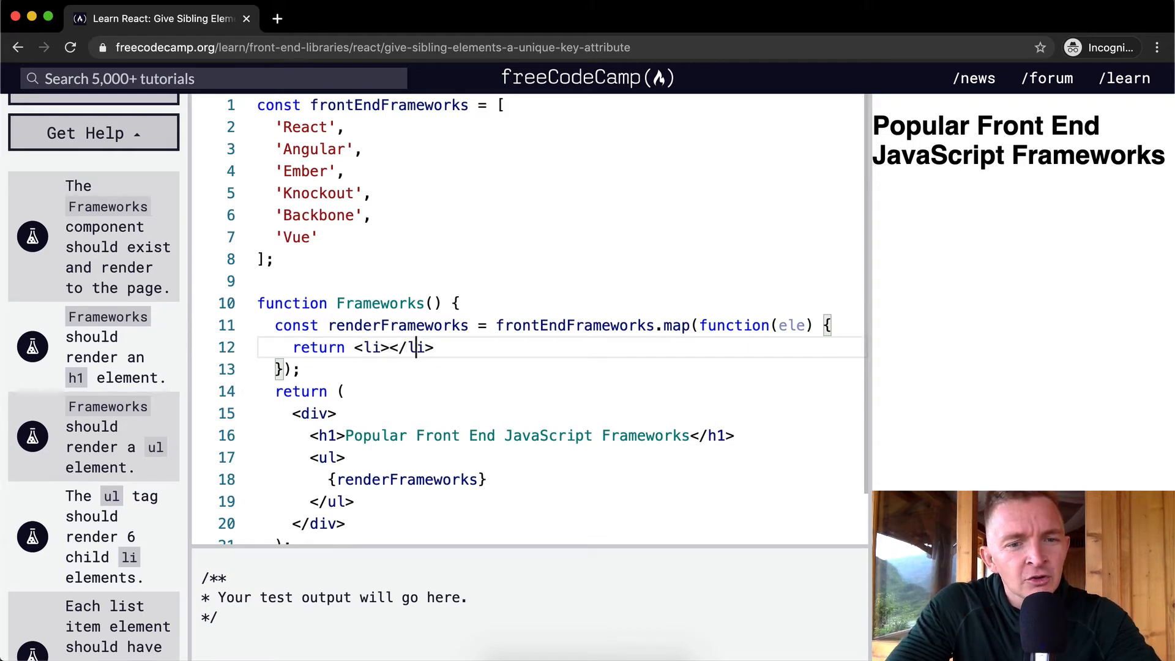
{"action": "type", "text": "{}"}
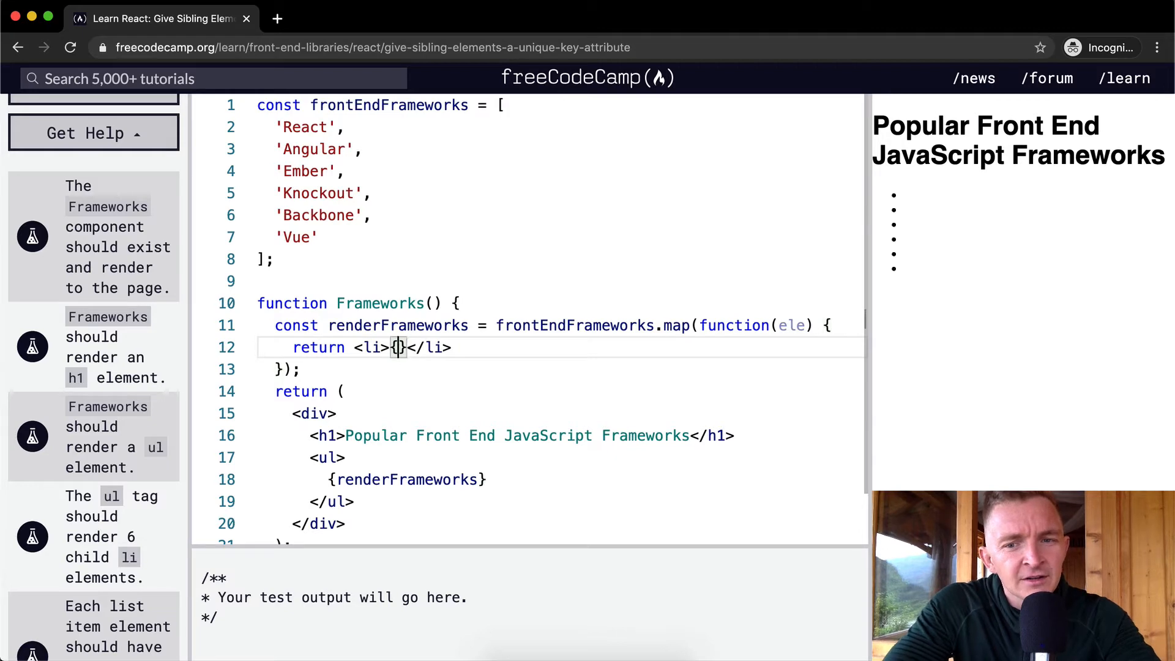
{"action": "type", "text": "ele"}
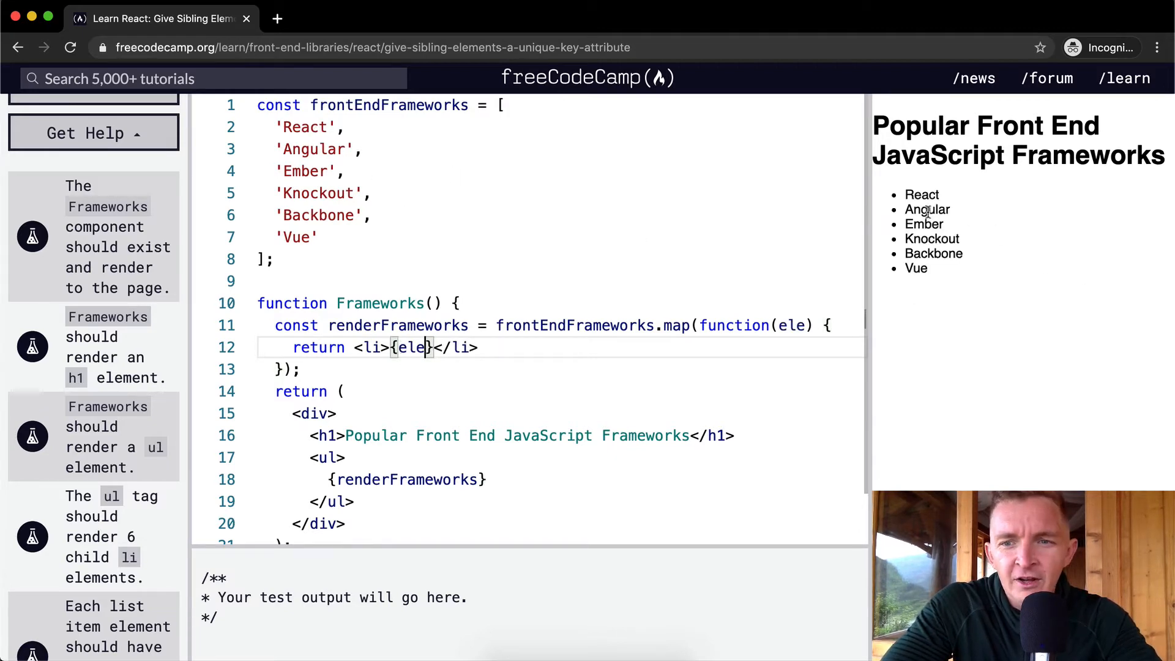
{"action": "double_click", "coordinate": [928, 209]}
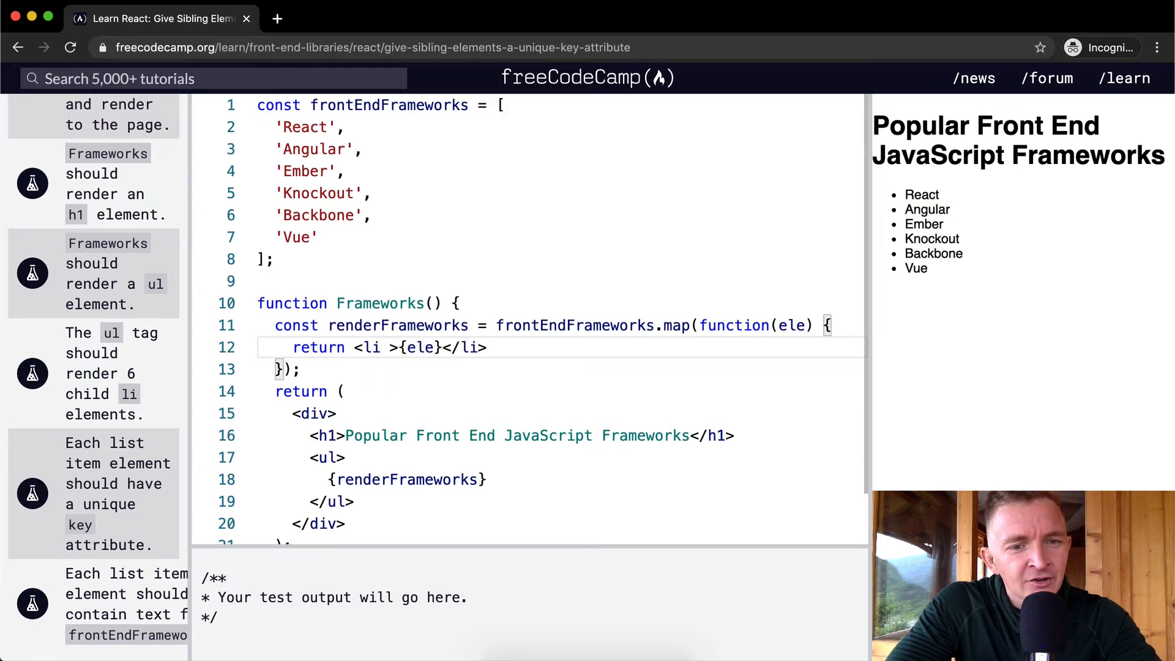
{"action": "type", "text": "id=\"key{ele"}
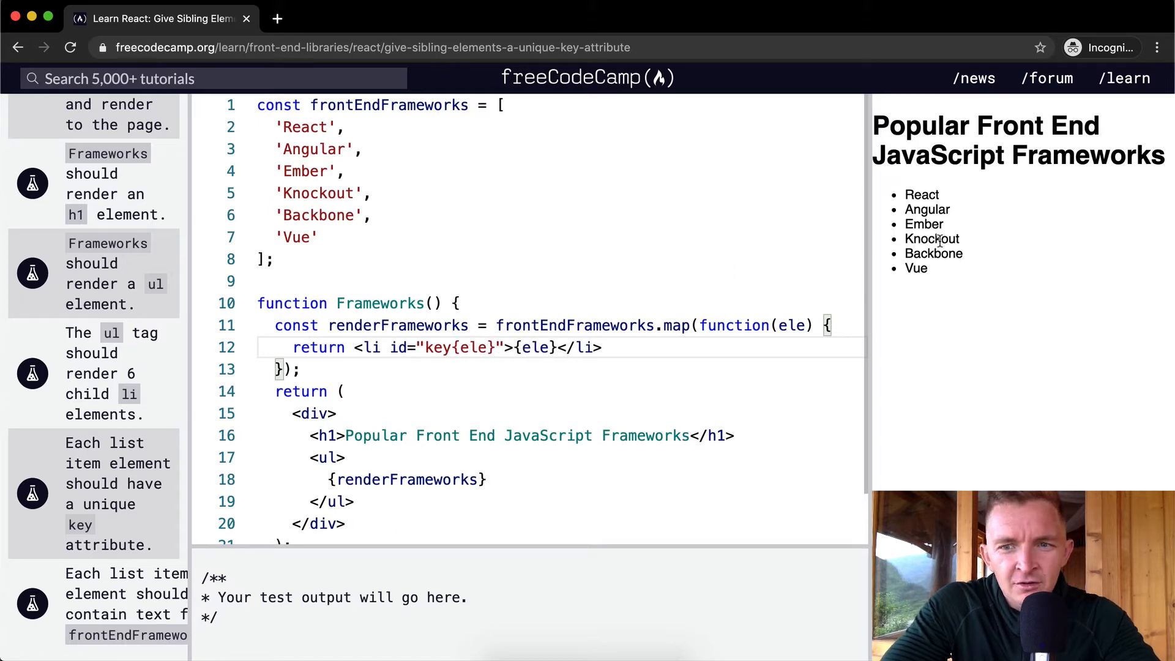
{"action": "double_click", "coordinate": [932, 238]}
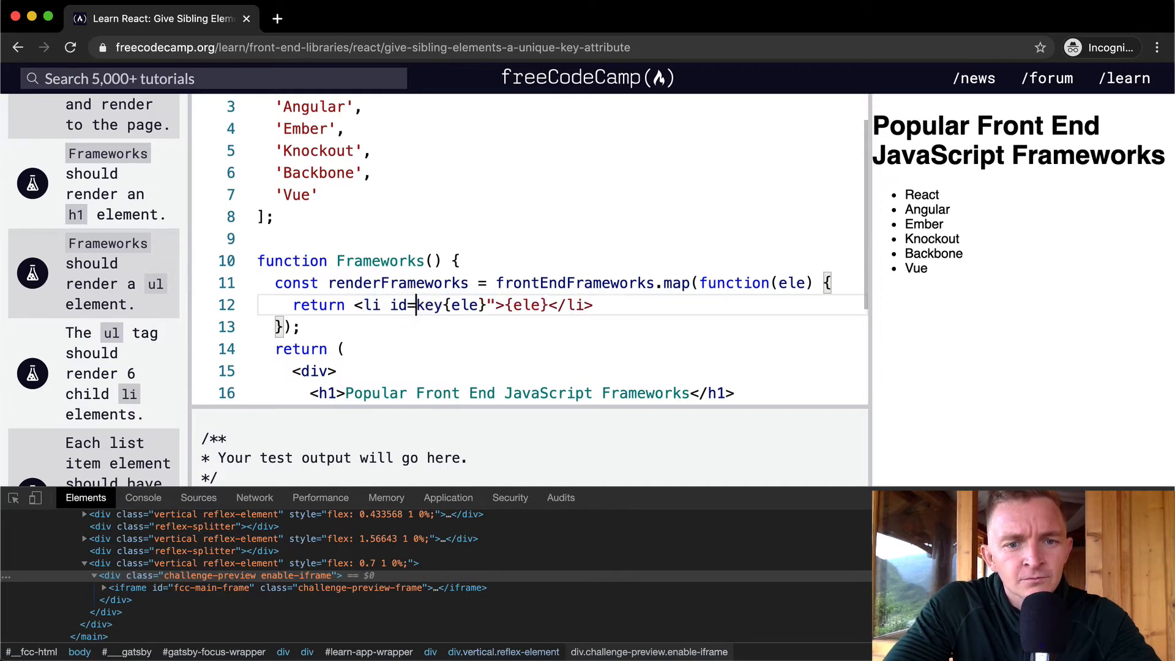
{"action": "type", "text": "`"}
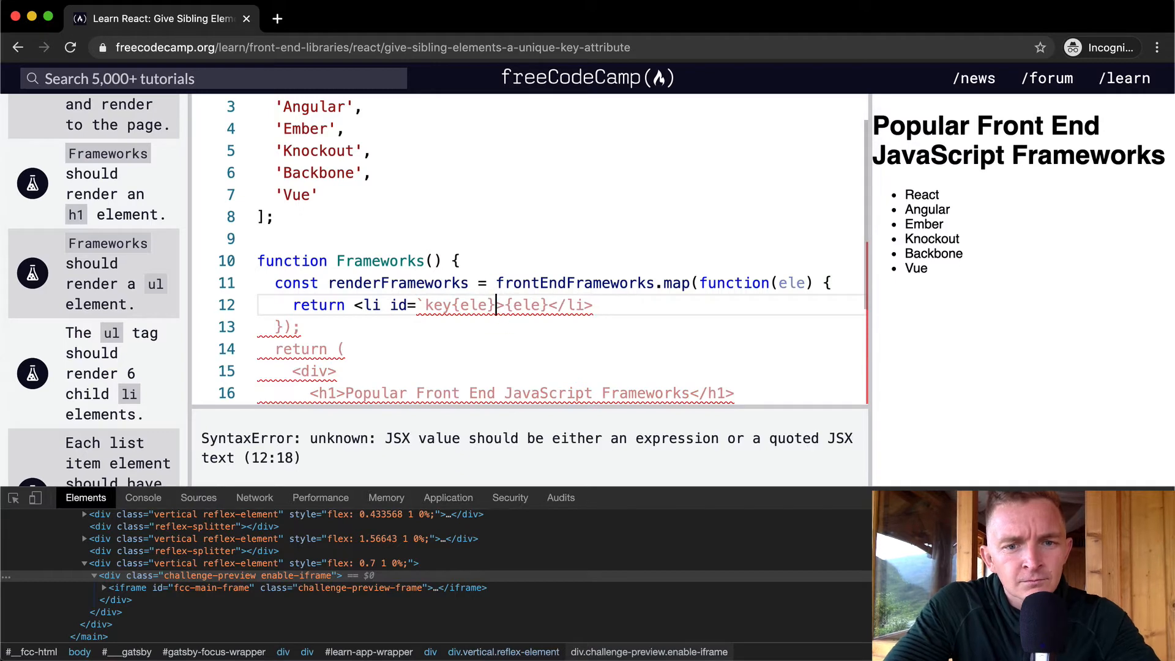
{"action": "type", "text": "#"}
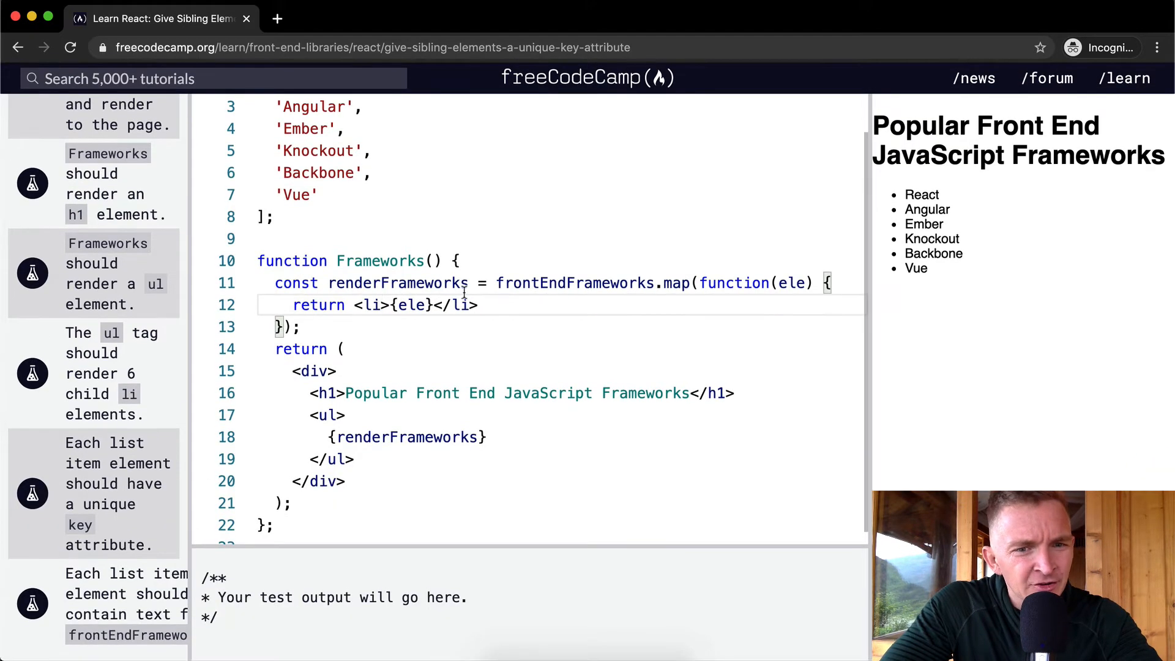
Add key={ele} to the li, then select the attribute name to change it to id.
{"action": "type", "text": "key=\"\""}
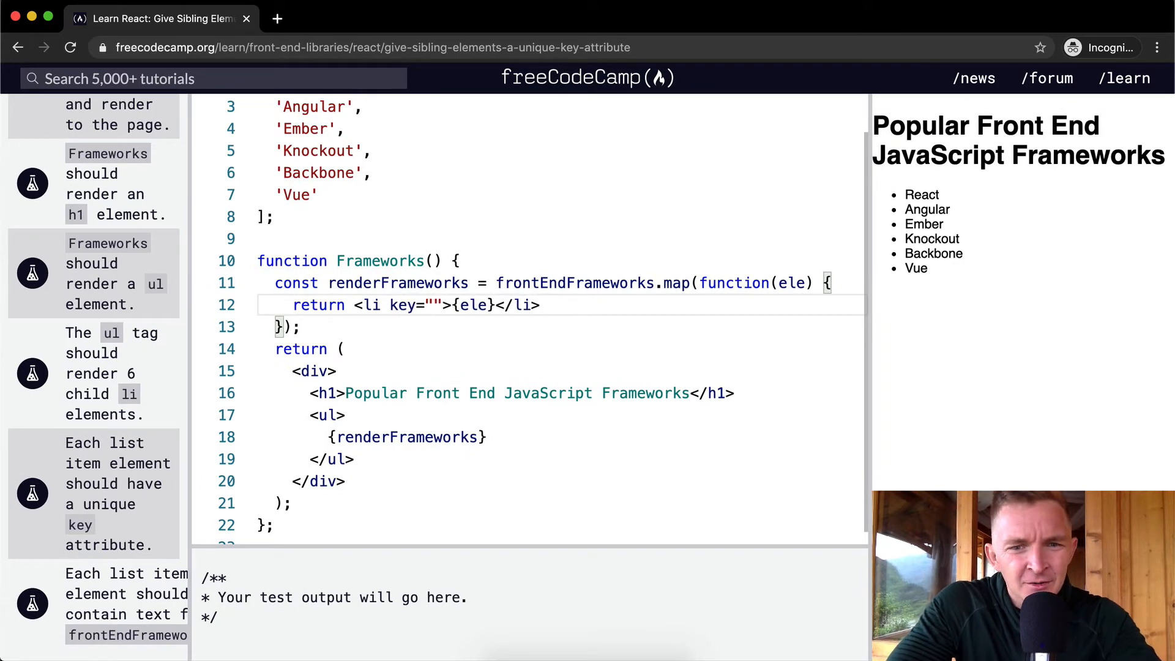
{"action": "type", "text": "e"}
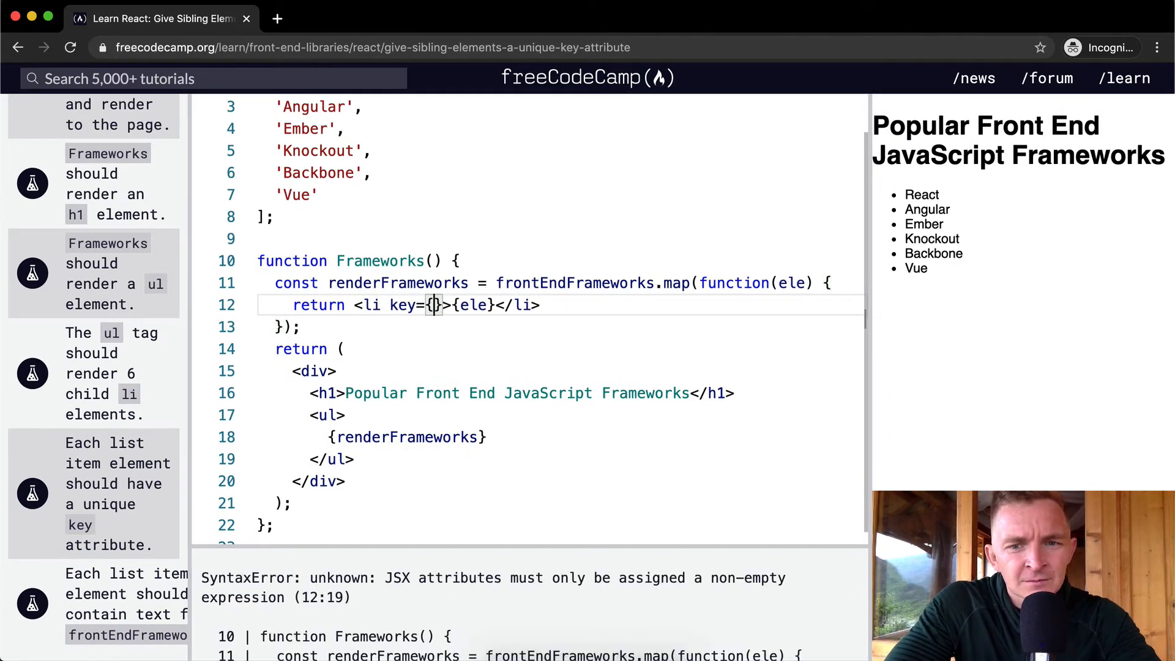
{"action": "type", "text": "ele"}
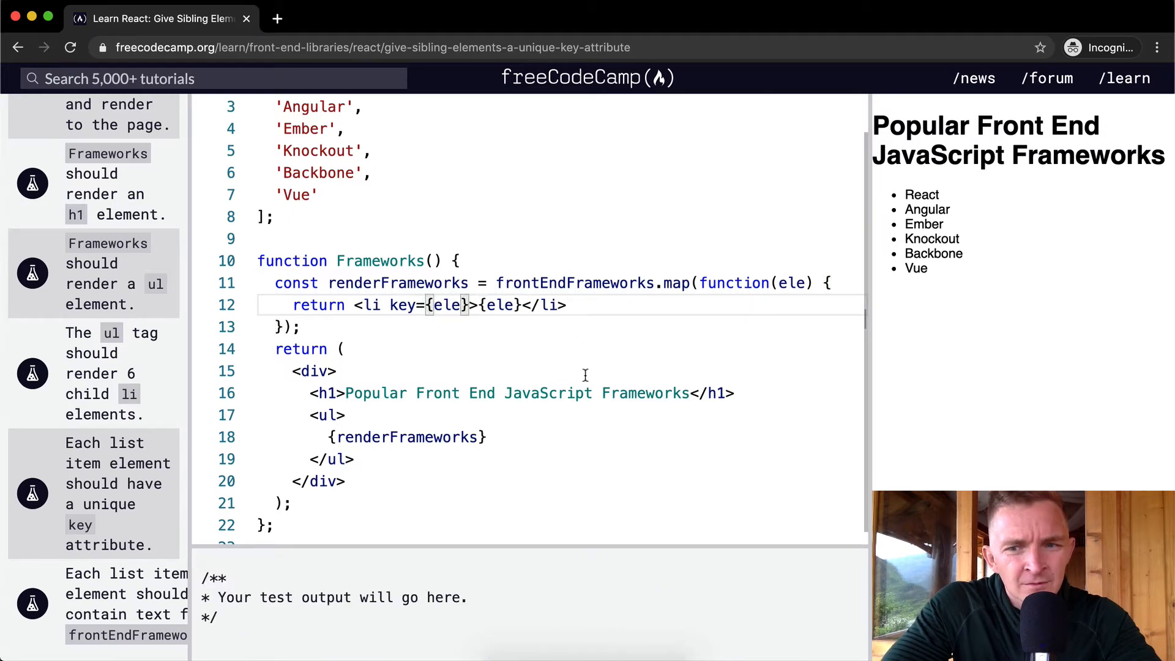
{"action": "double_click", "coordinate": [925, 224]}
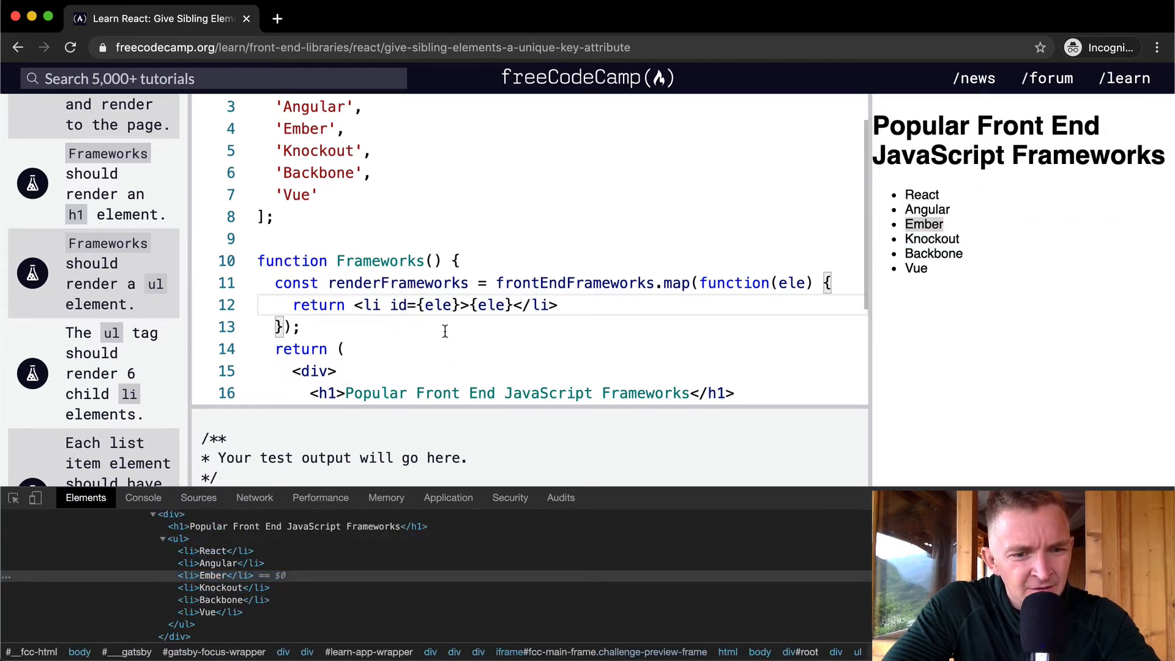
Inspect the rendered Ember list item's markup in DevTools.
{"action": "right_click", "coordinate": [924, 224]}
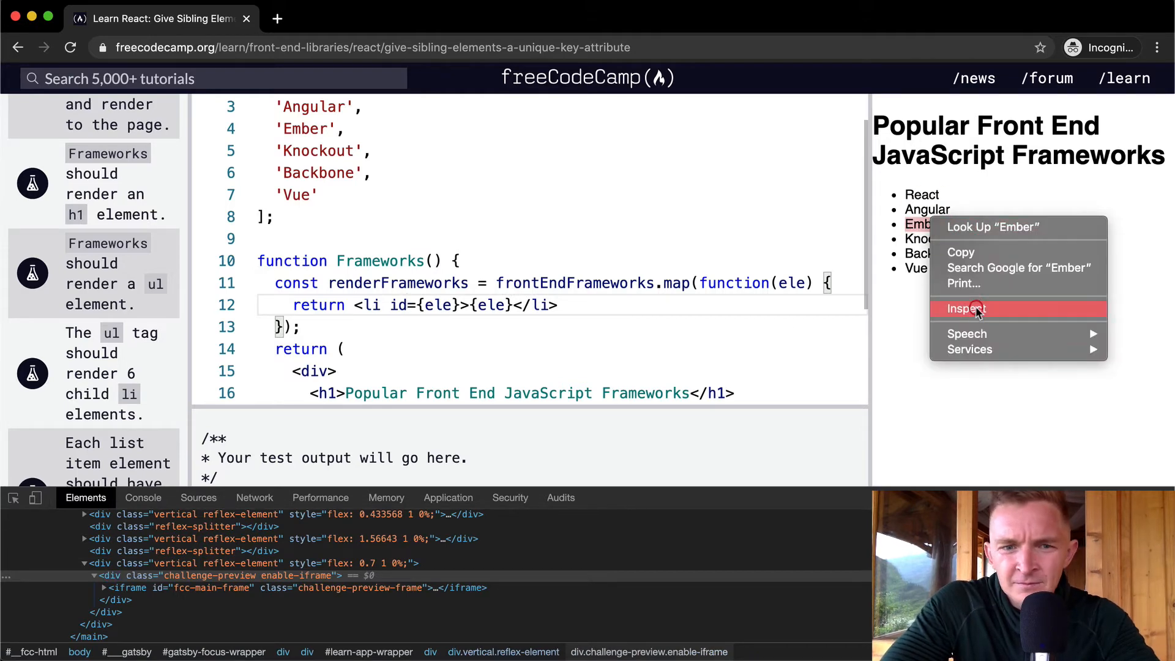
{"action": "left_click", "coordinate": [966, 308]}
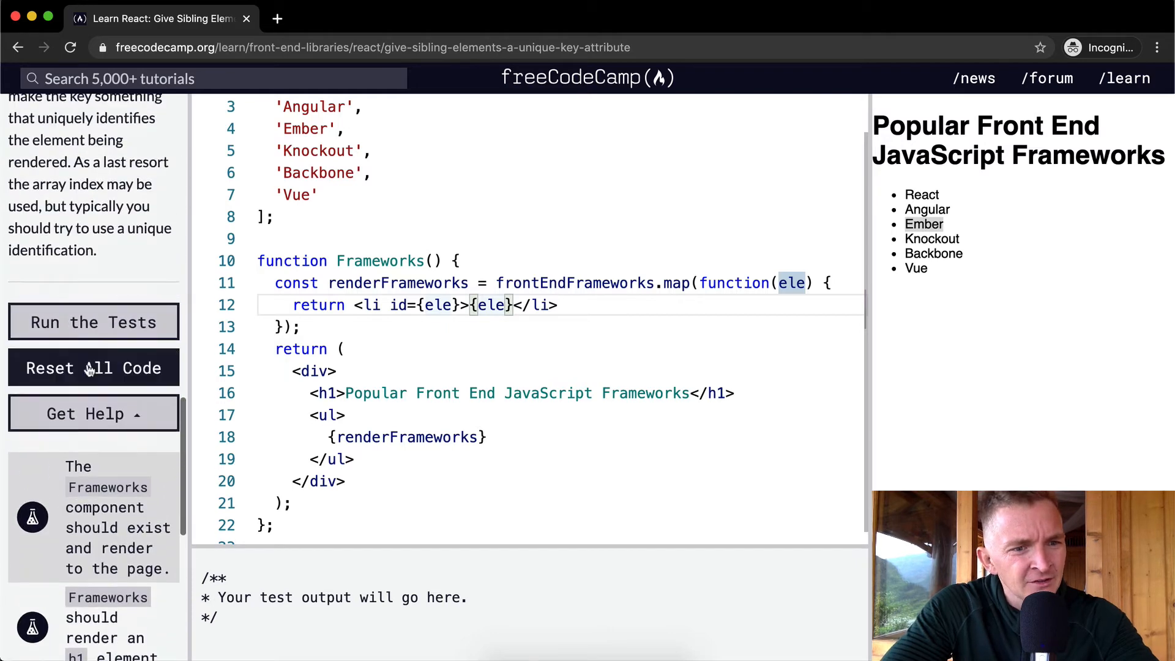
Run the tests and scroll through the unique key requirements.
{"action": "left_click", "coordinate": [93, 321]}
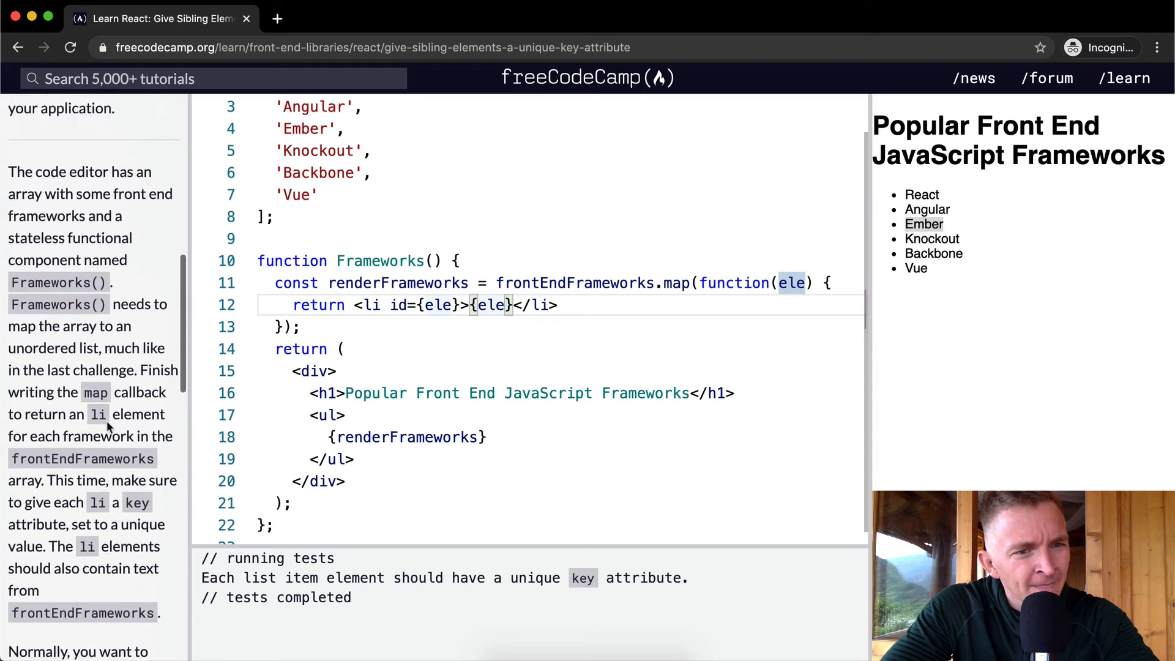
{"action": "scroll", "scroll_direction": "down", "scroll_amount": 3}
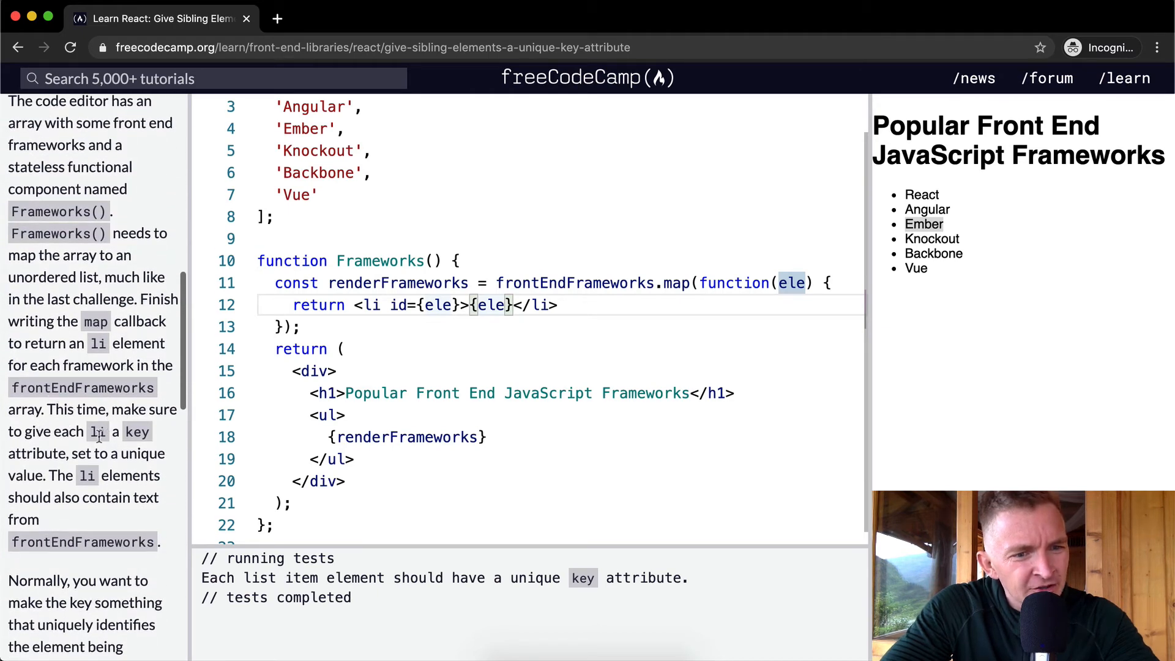
{"action": "scroll", "scroll_direction": "down", "scroll_amount": 3}
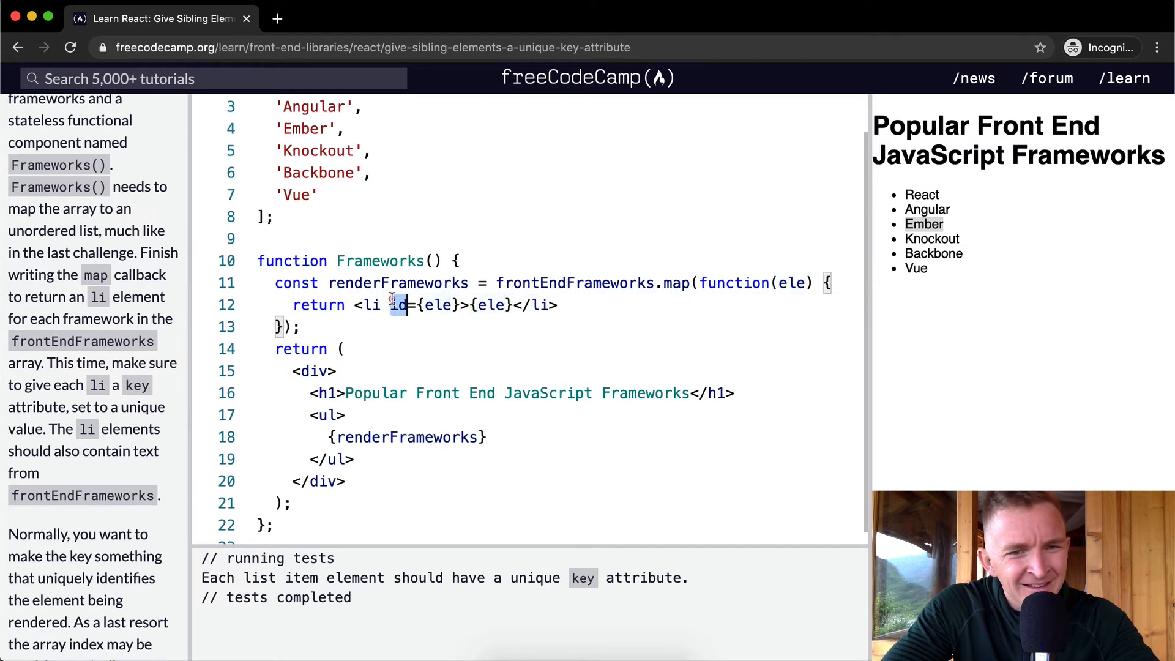
Rename the li attribute to key and search Google for 'html key atr'.
{"action": "type", "text": "key"}
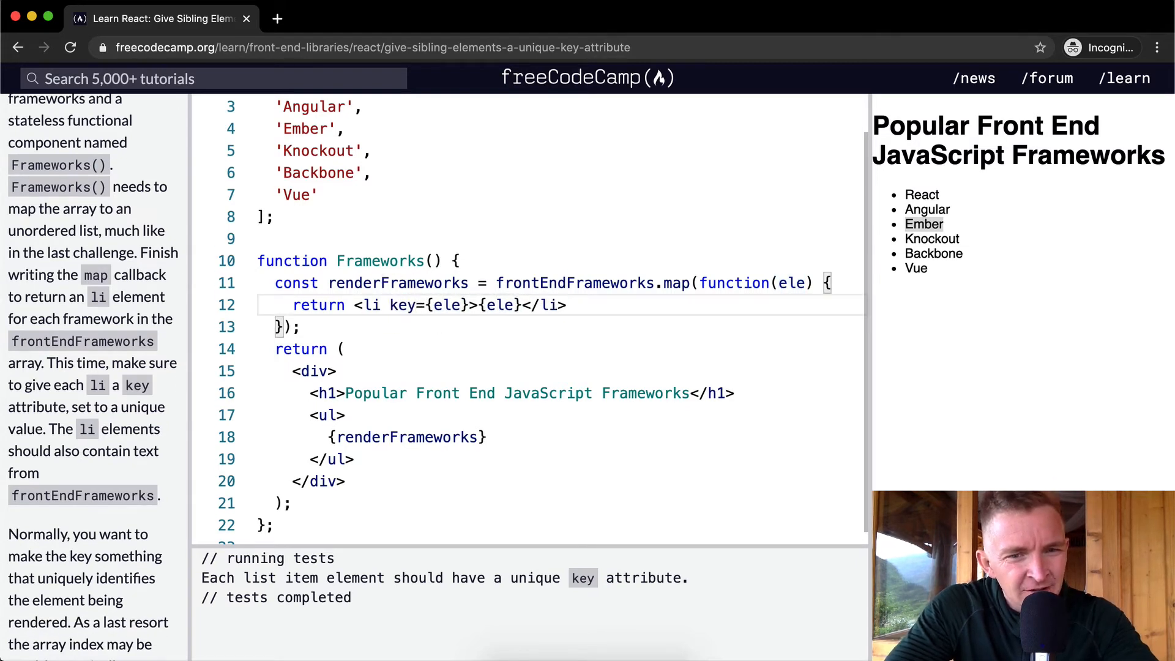
{"action": "right_click", "coordinate": [923, 223]}
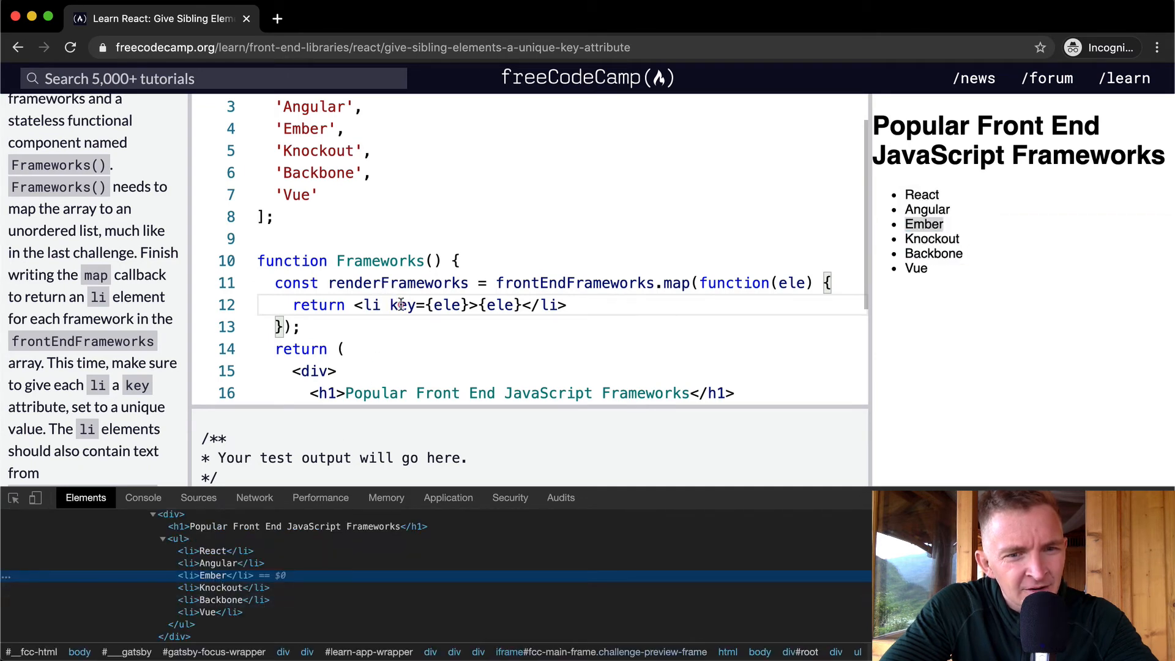
{"action": "double_click", "coordinate": [401, 305]}
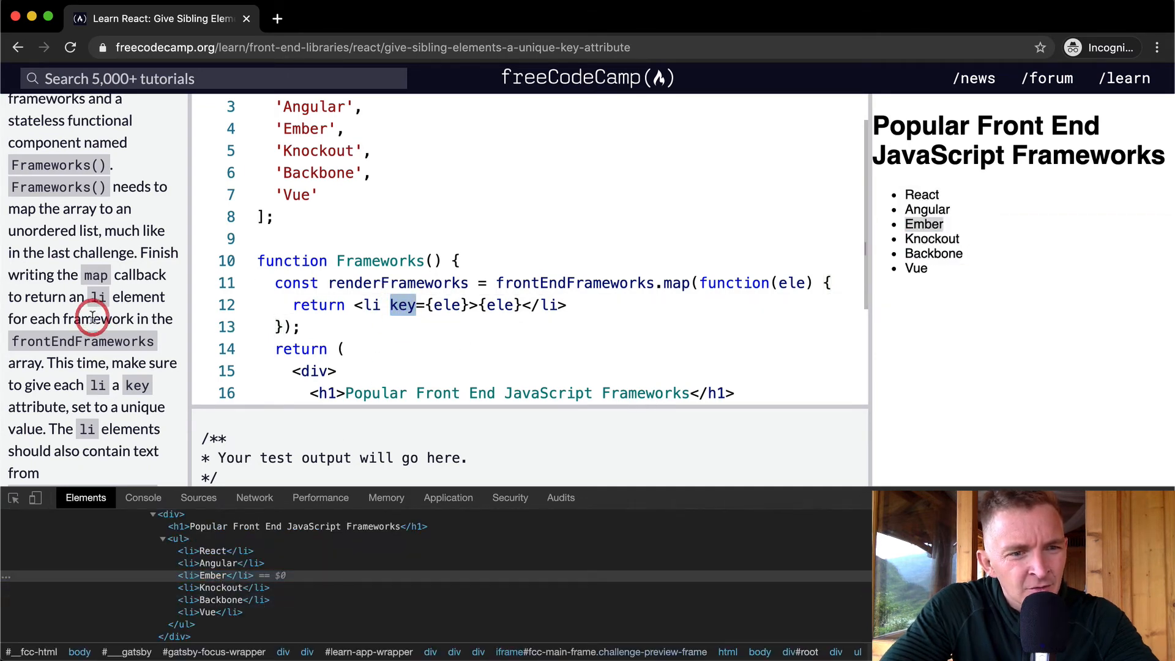
{"action": "type", "text": "html key atribute"}
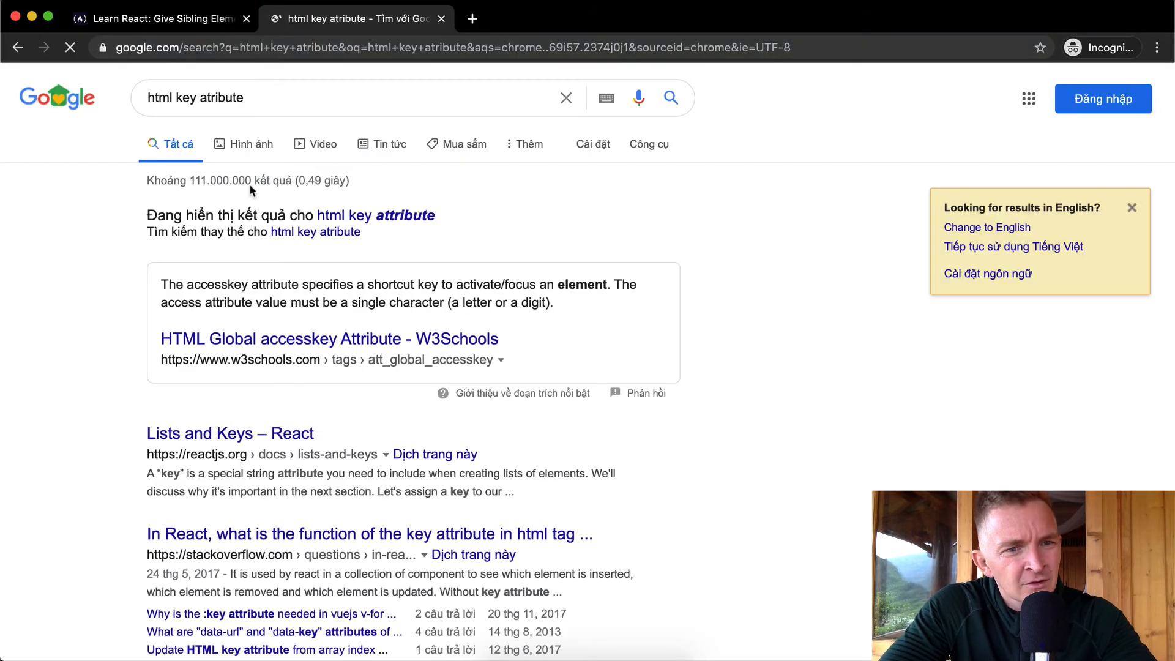
Read the W3Schools HTML accesskey page, then return to the freeCodeCamp tab.
{"action": "left_click", "coordinate": [328, 338]}
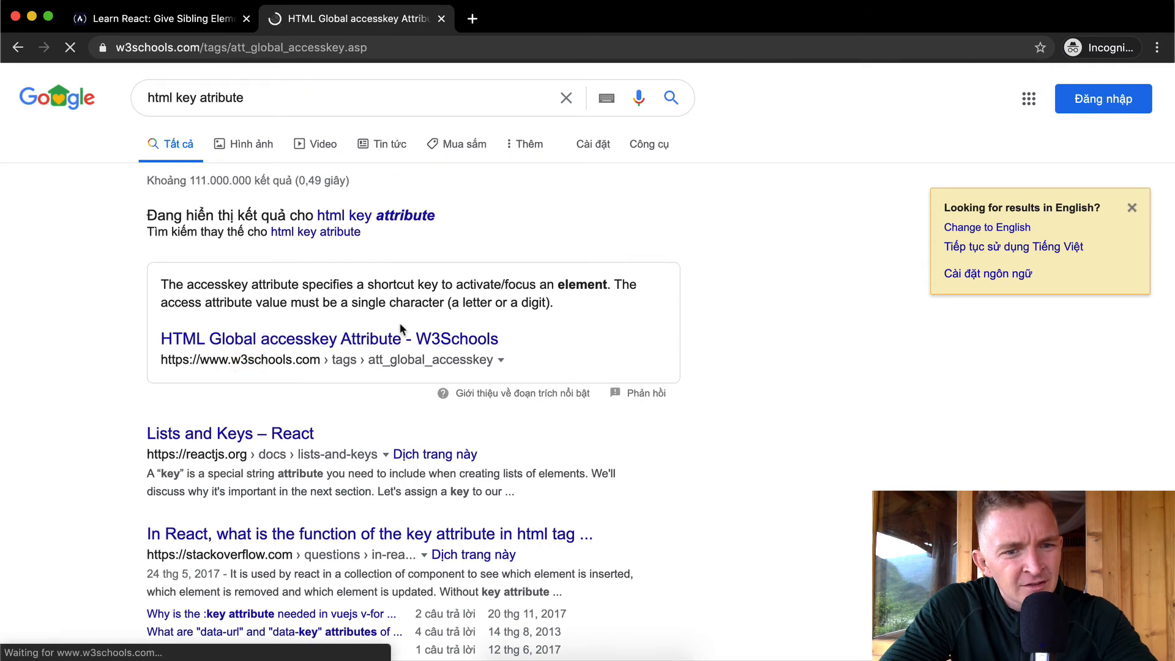
{"action": "left_click", "coordinate": [320, 338]}
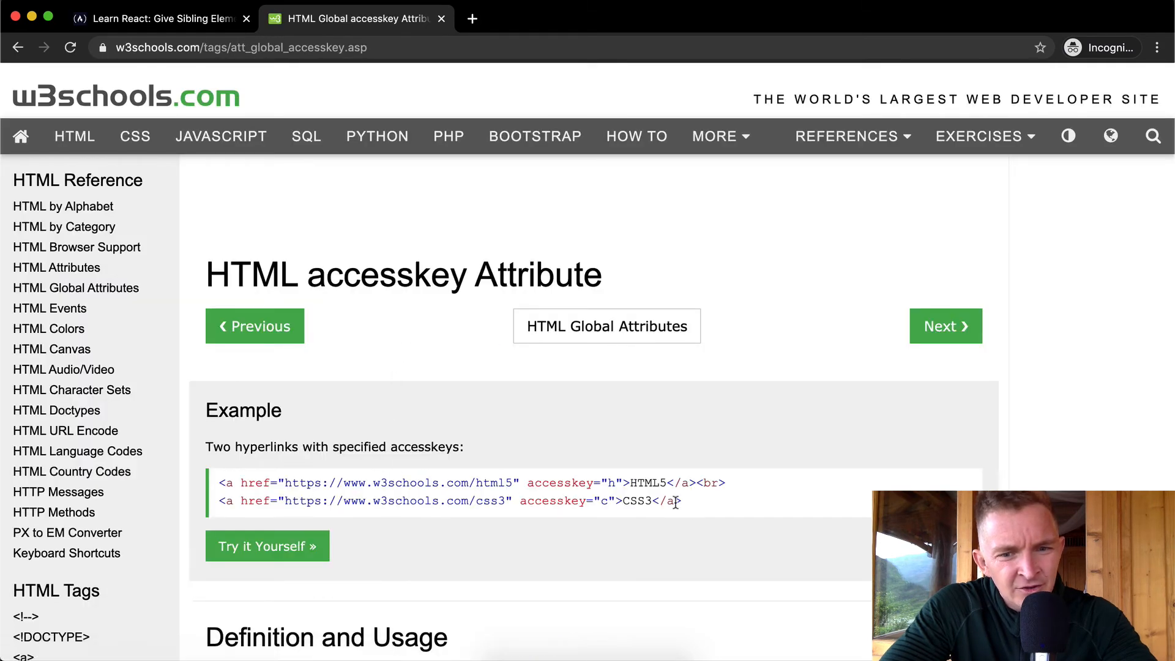
{"action": "scroll", "scroll_direction": "down", "scroll_amount": 3}
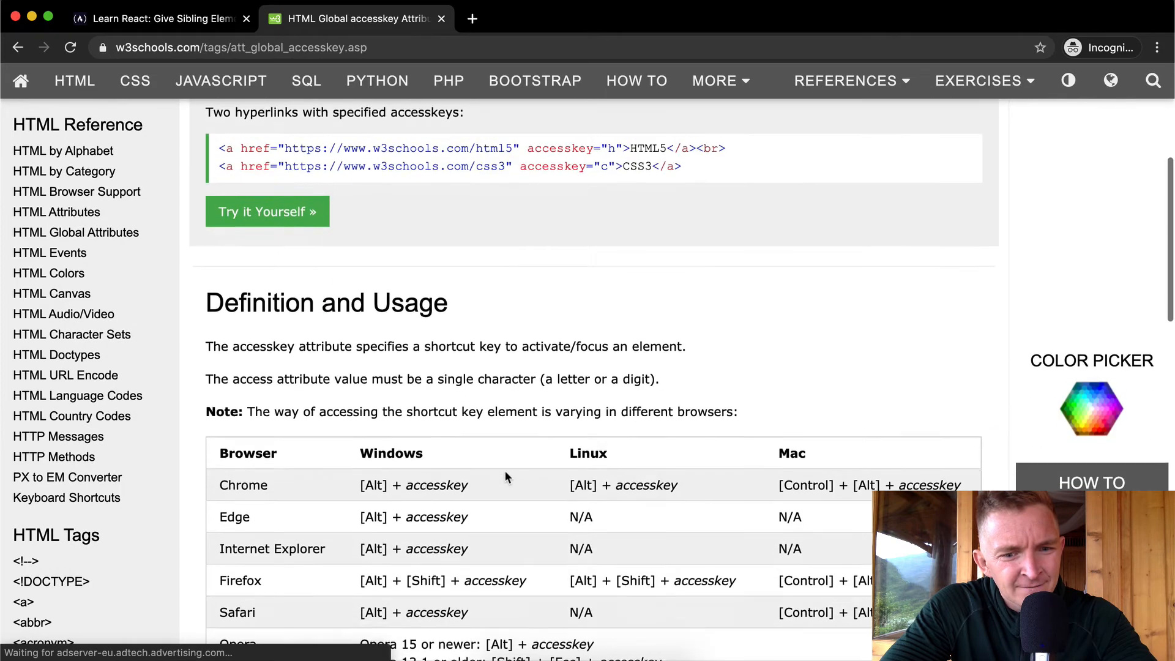
{"action": "left_click", "coordinate": [157, 18]}
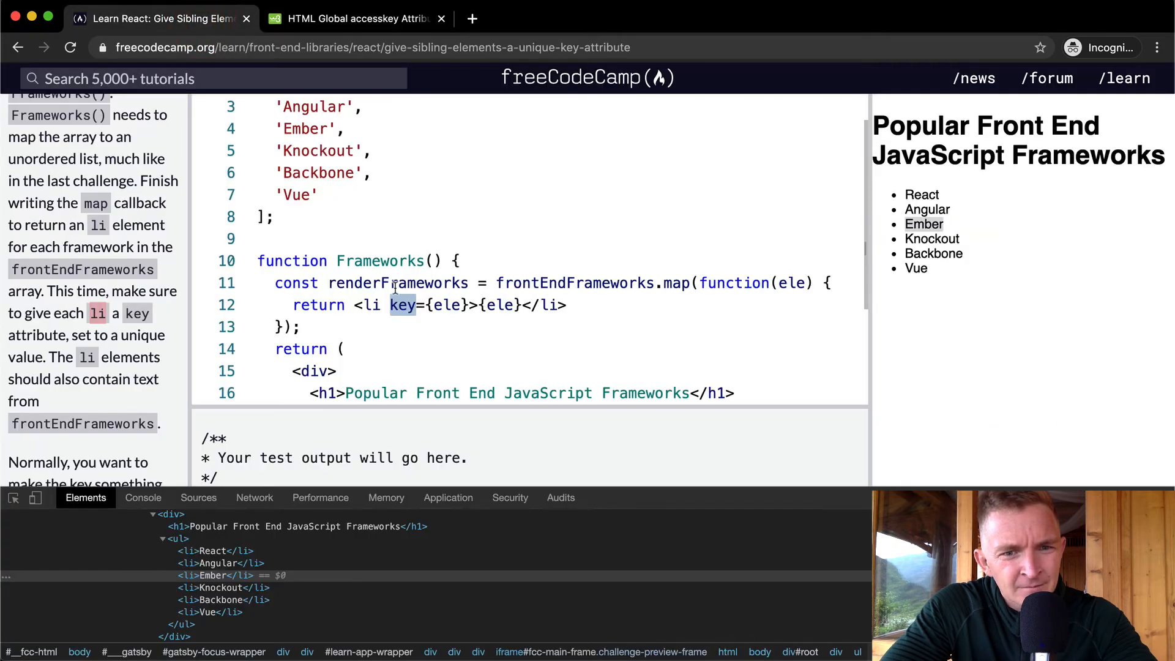
Change the li attribute to accessKey={ele} and run the tests.
{"action": "type", "text": "accessk"}
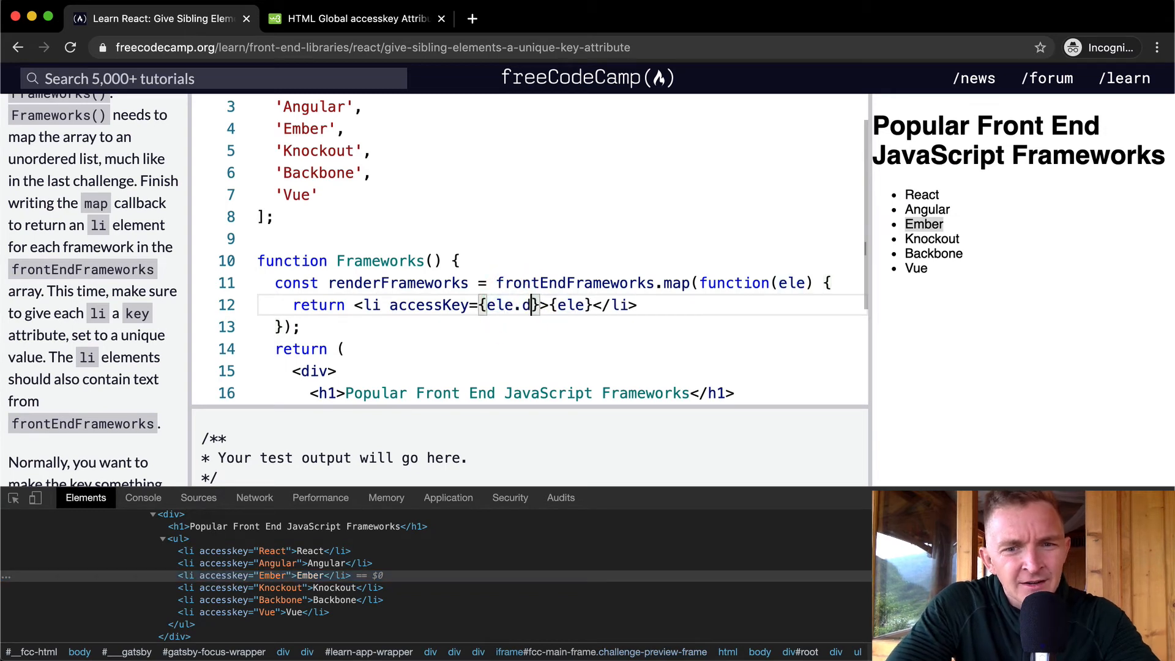
{"action": "type", "text": "ownCase()"}
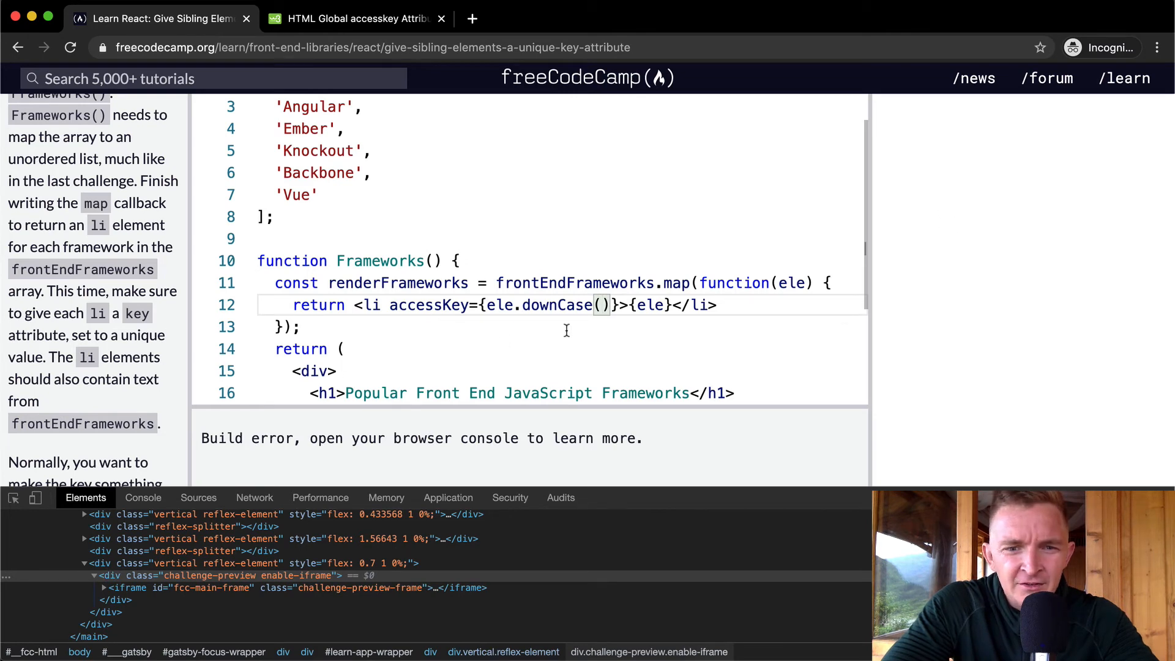
{"action": "key", "text": "Backspace"}
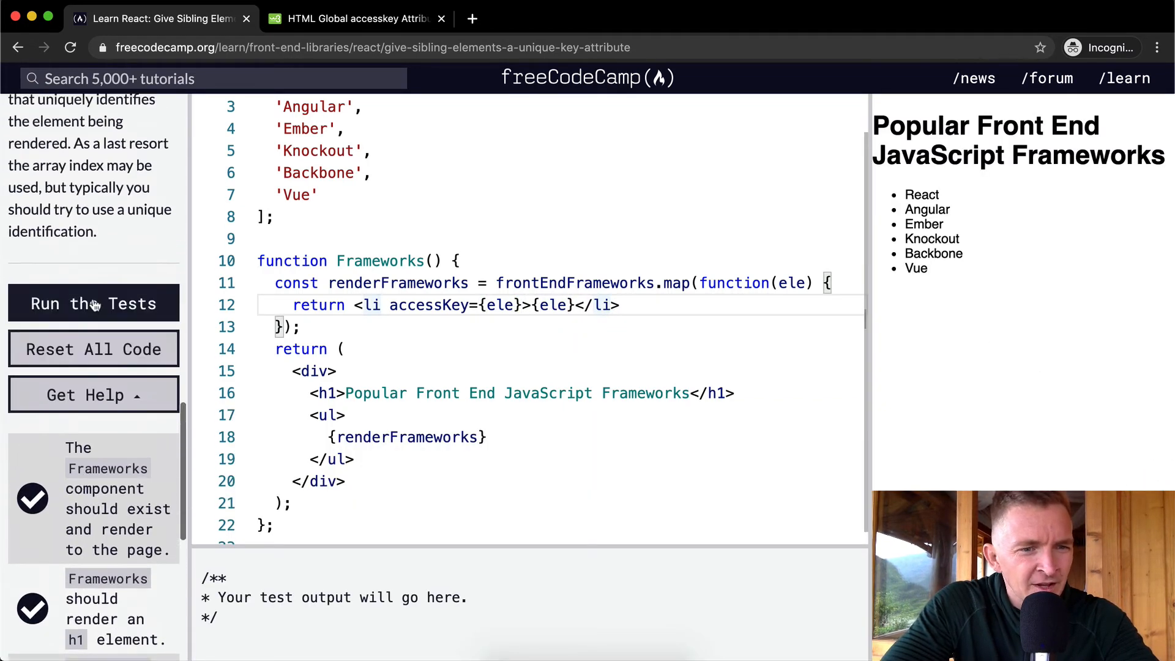
{"action": "left_click", "coordinate": [93, 304]}
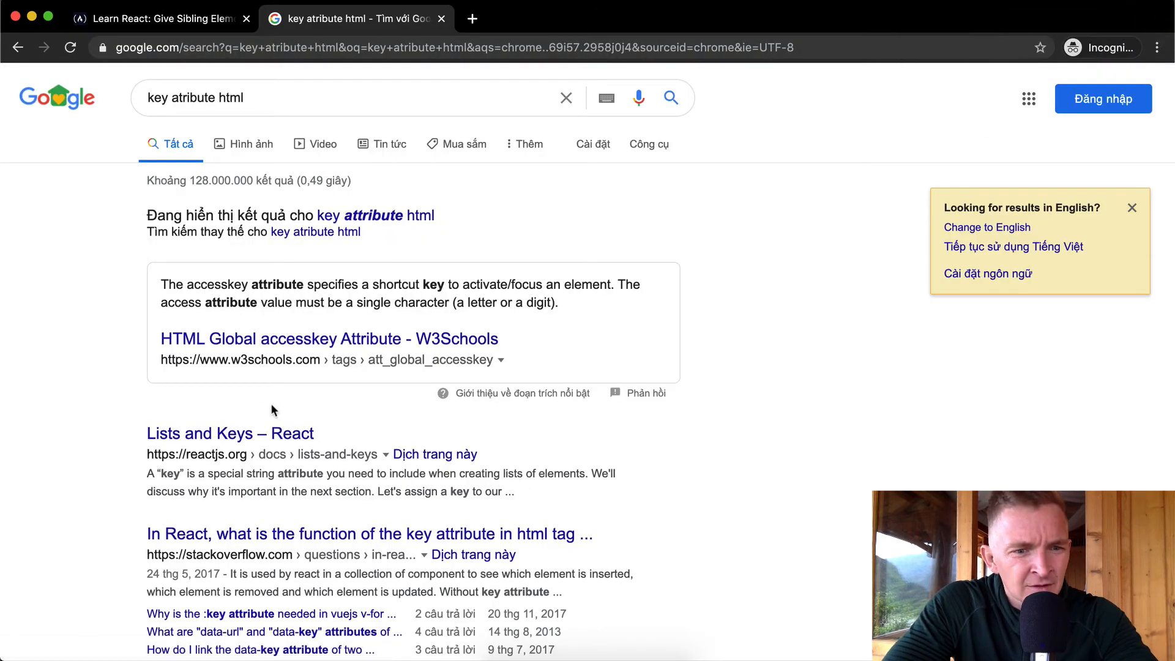
Read the key example on React's Lists and Keys page, then return to freeCodeCamp.
{"action": "left_click", "coordinate": [230, 433]}
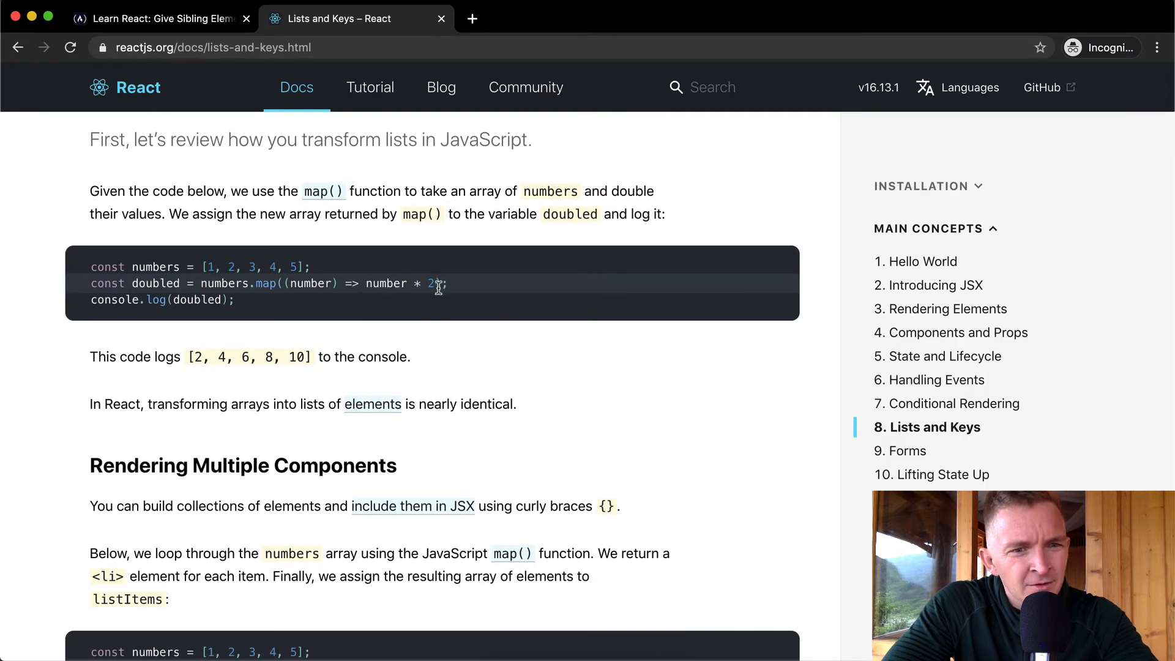
{"action": "type", "text": "ke"}
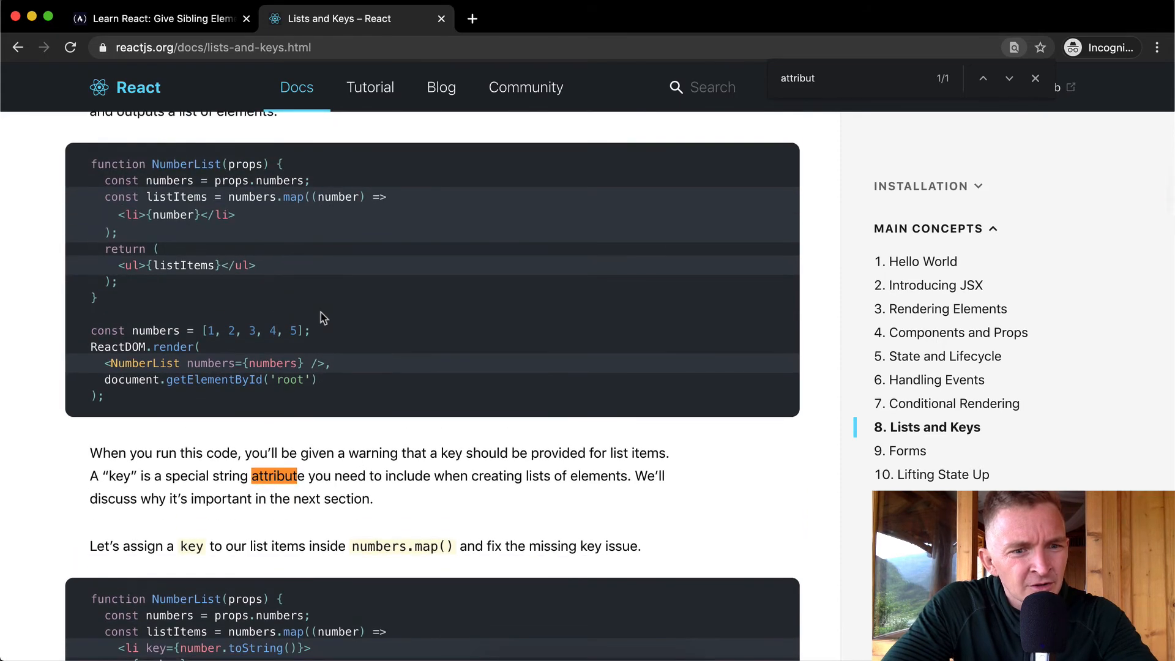
{"action": "scroll", "scroll_direction": "down", "scroll_amount": 3}
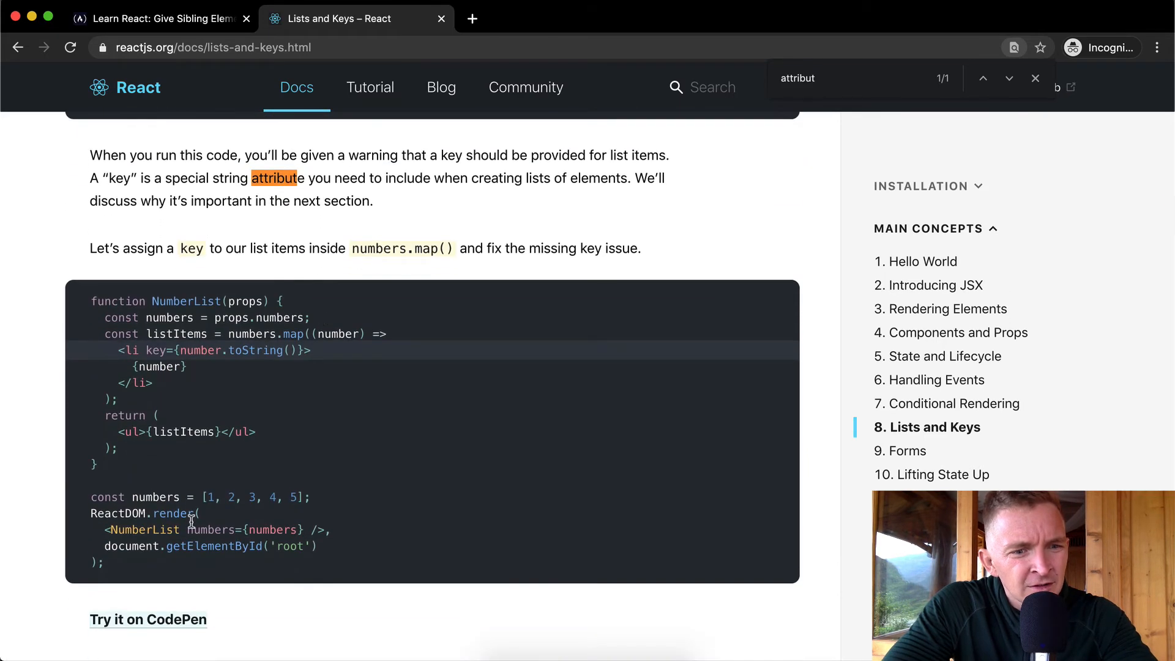
{"action": "mouse_move", "coordinate": [222, 362]}
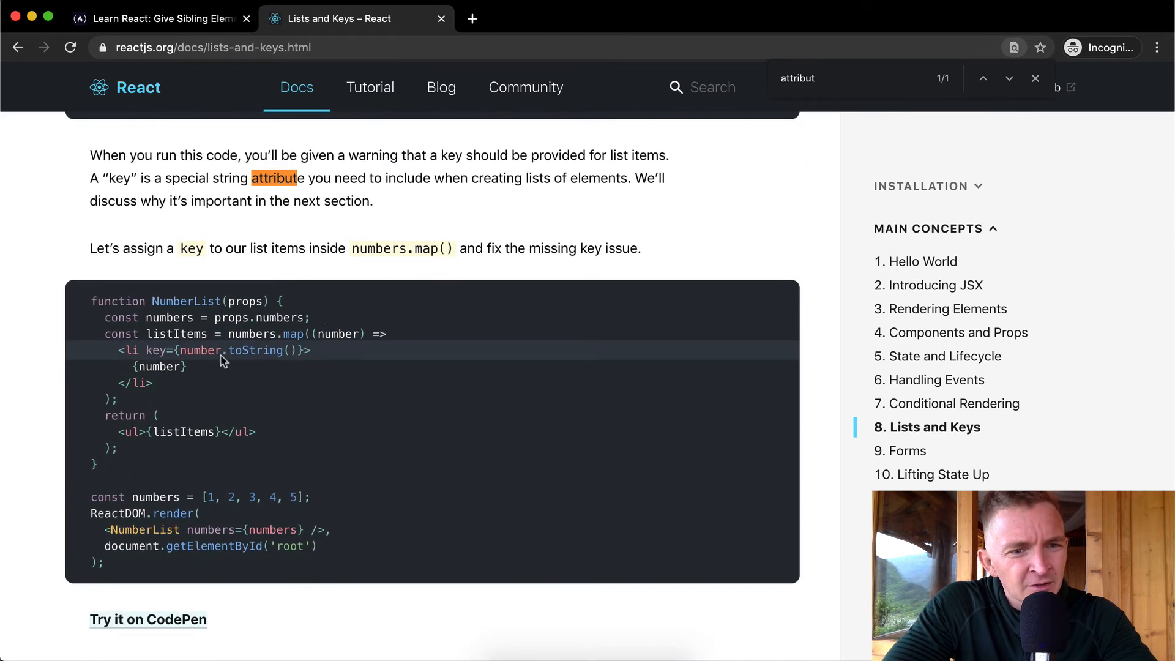
{"action": "mouse_move", "coordinate": [338, 110]}
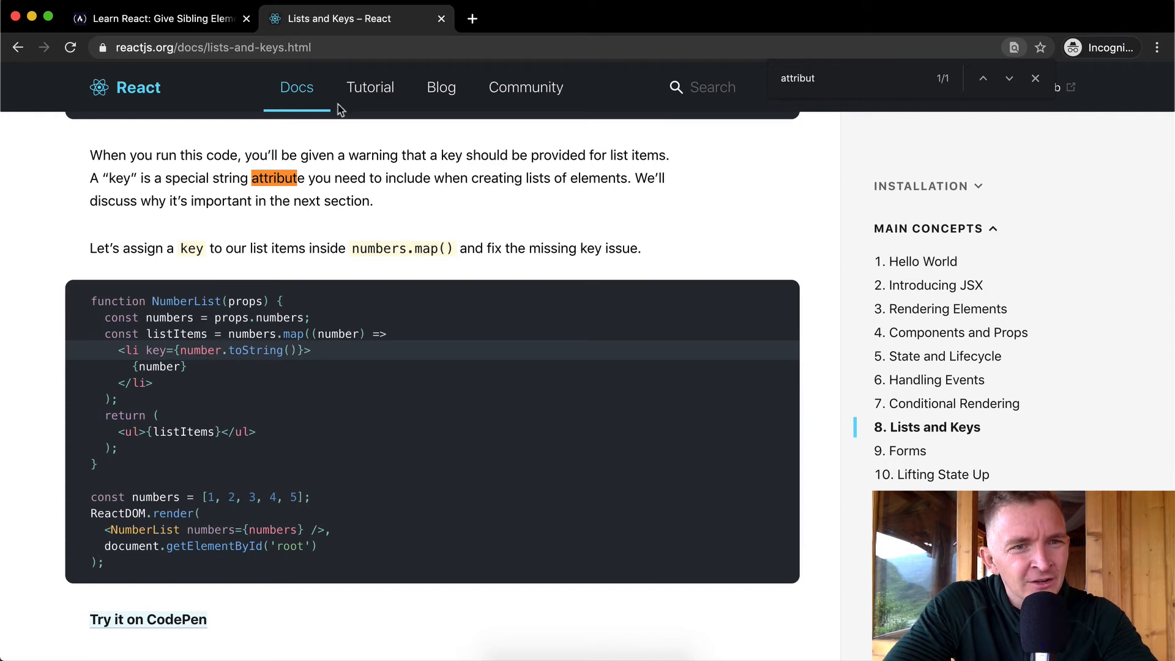
{"action": "left_click", "coordinate": [157, 18]}
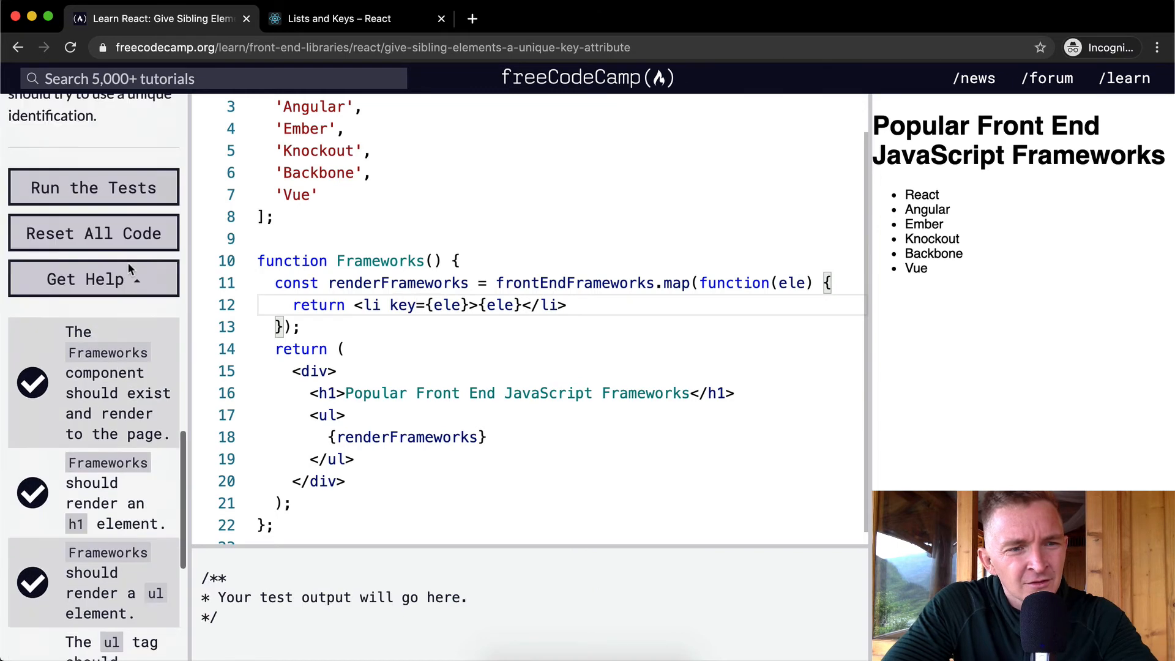
Run the tests with key={ele}, dismiss the 'Far out!' dialog, and rerun them.
{"action": "left_click", "coordinate": [94, 187]}
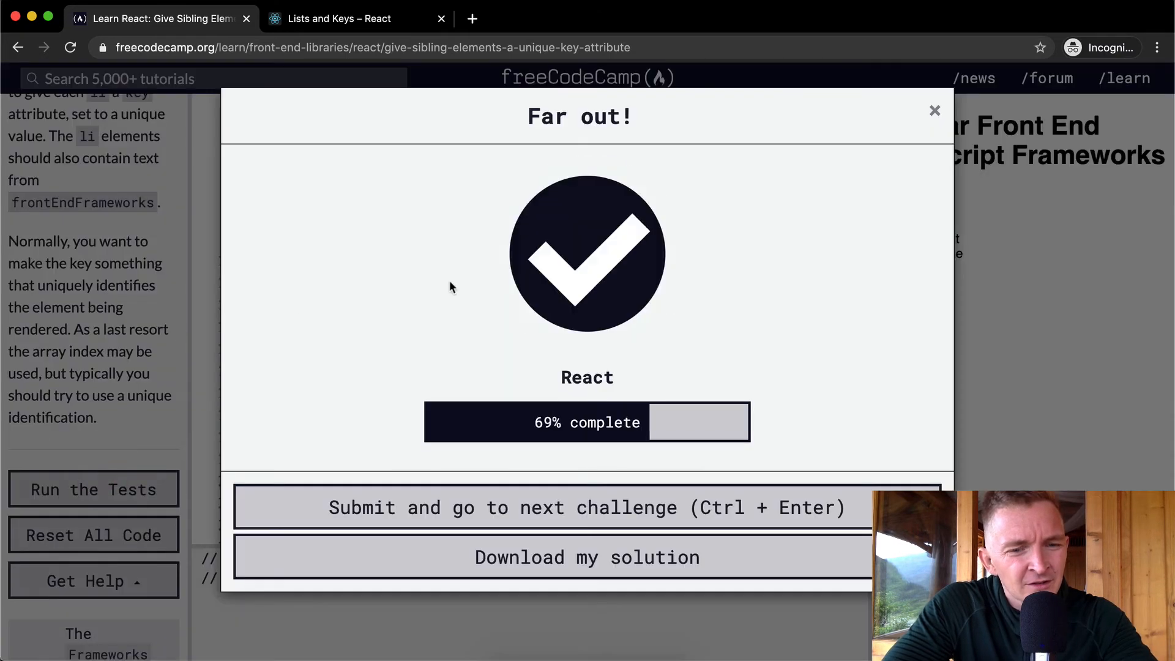
{"action": "left_click", "coordinate": [935, 110]}
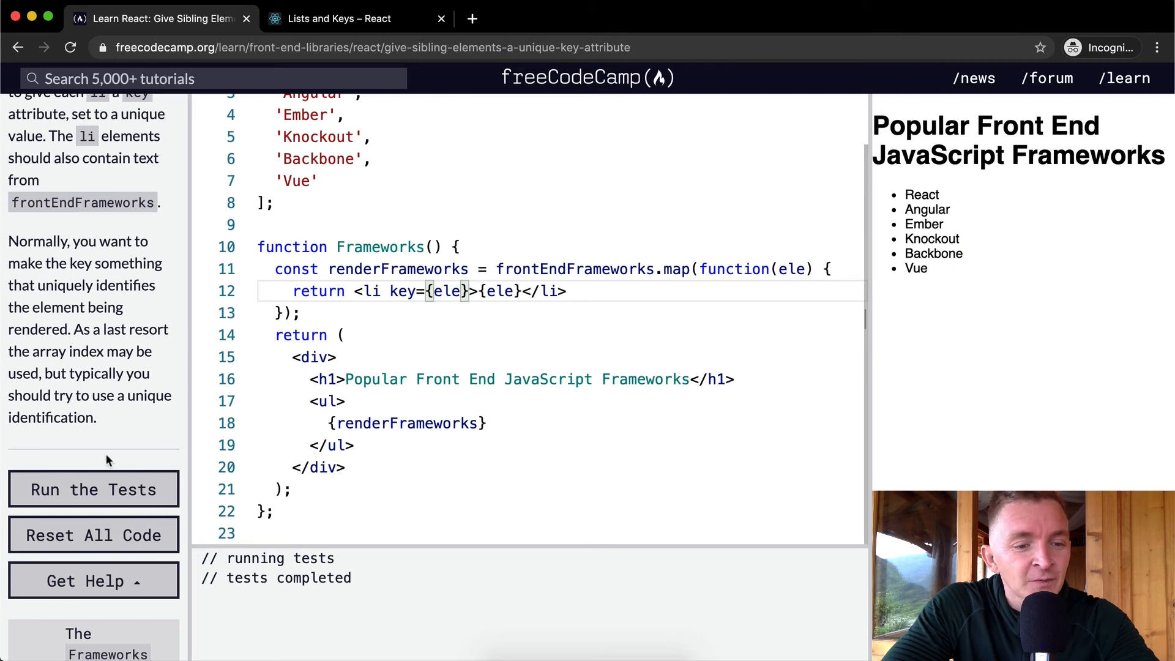
{"action": "left_click", "coordinate": [93, 490]}
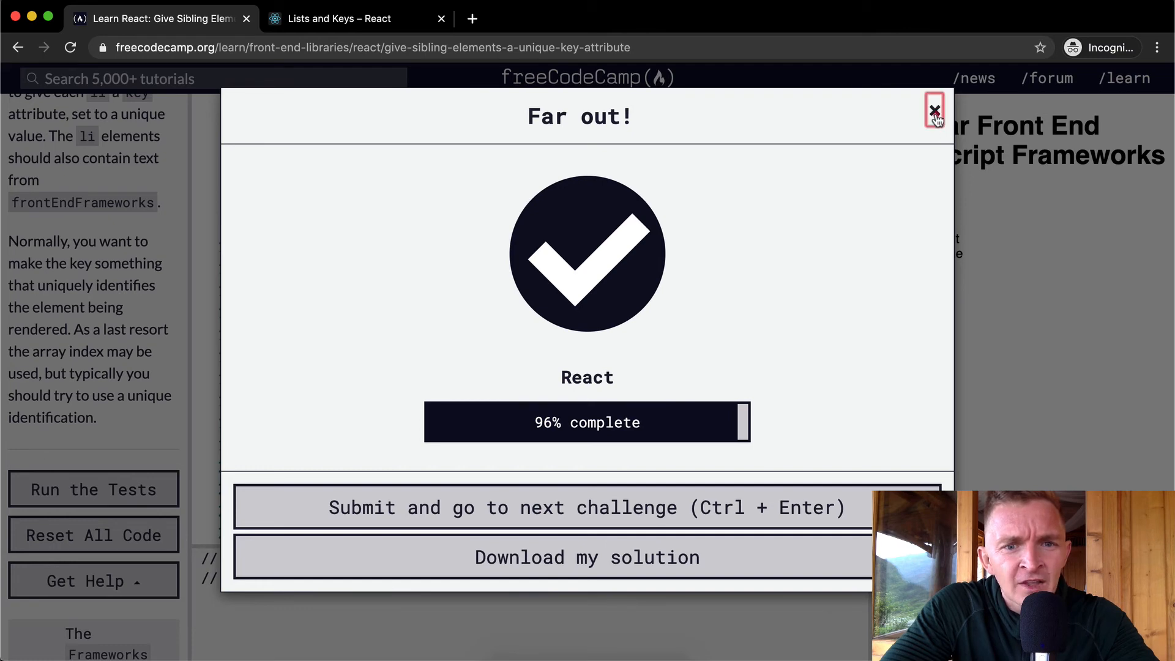
Dismiss the completion message and highlight the return statement and returned markup to explain them.
{"action": "left_click", "coordinate": [935, 110]}
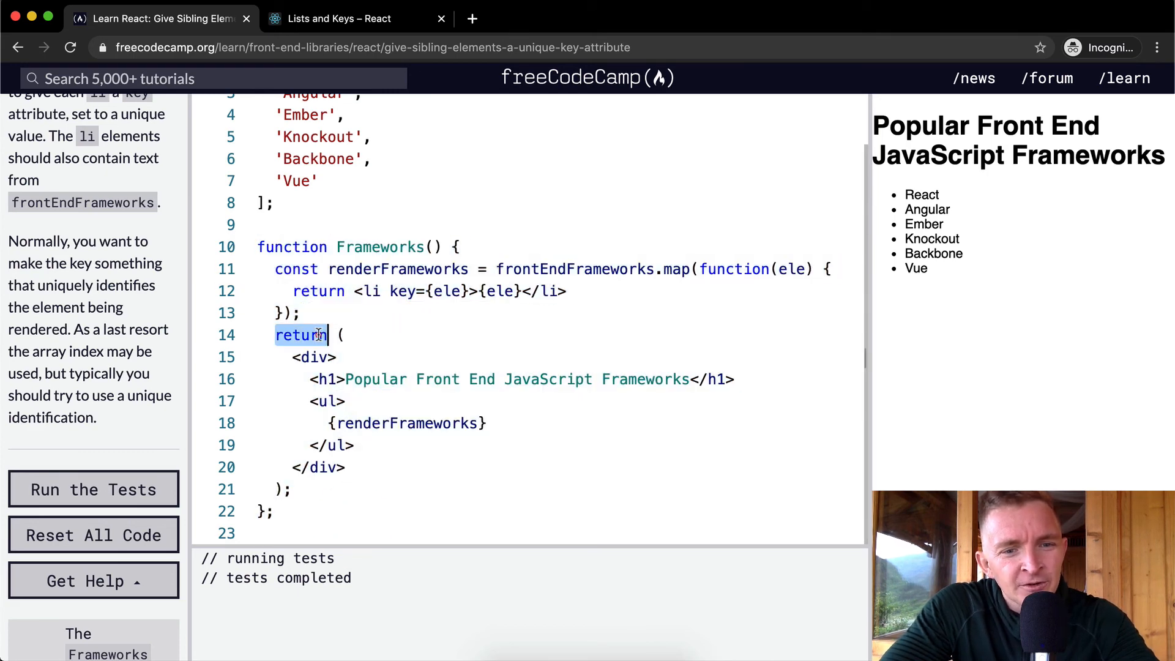
{"action": "left_click_drag", "start_coordinate": [314, 335], "coordinate": [338, 467]}
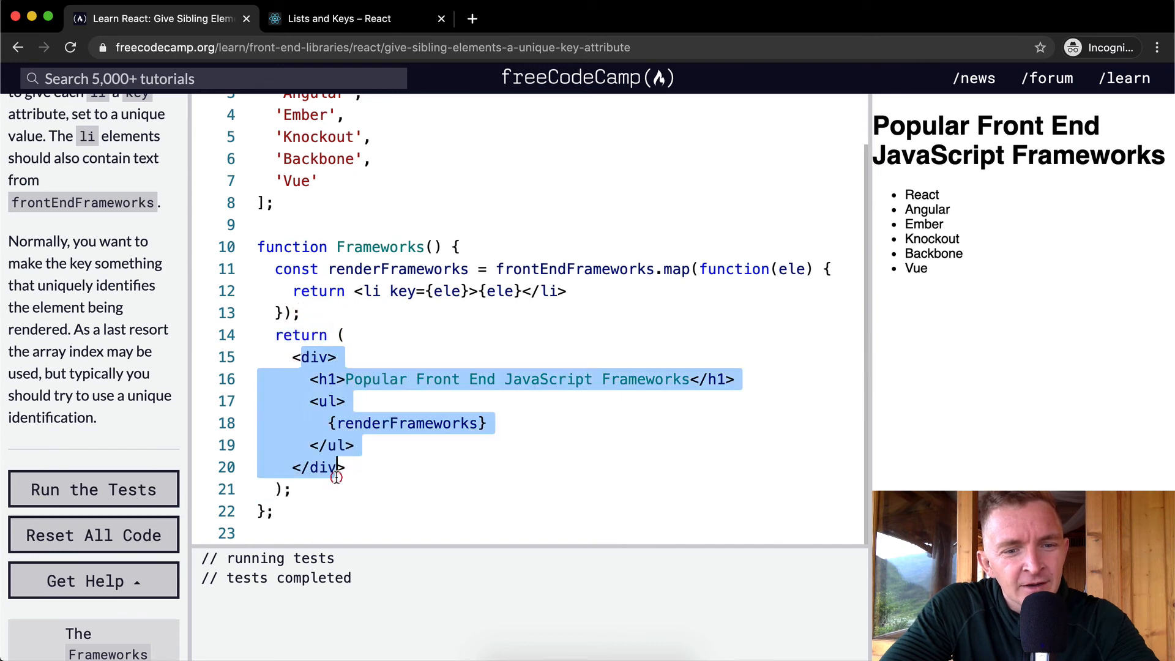
{"action": "double_click", "coordinate": [408, 423]}
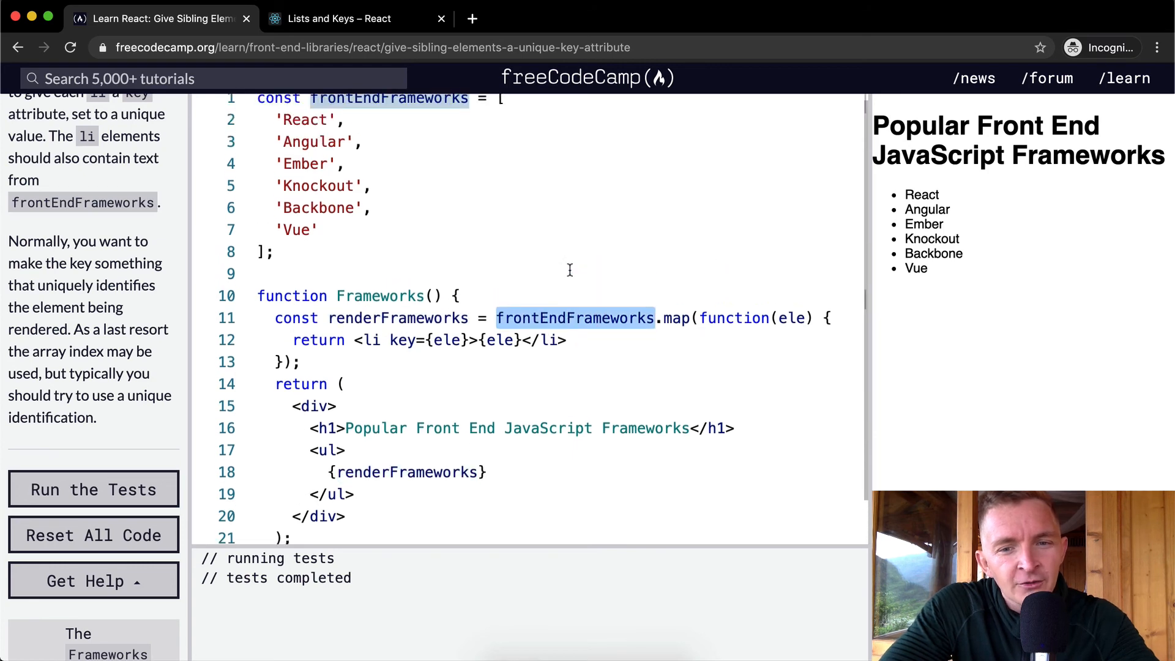
{"action": "scroll", "scroll_direction": "down", "scroll_amount": 3}
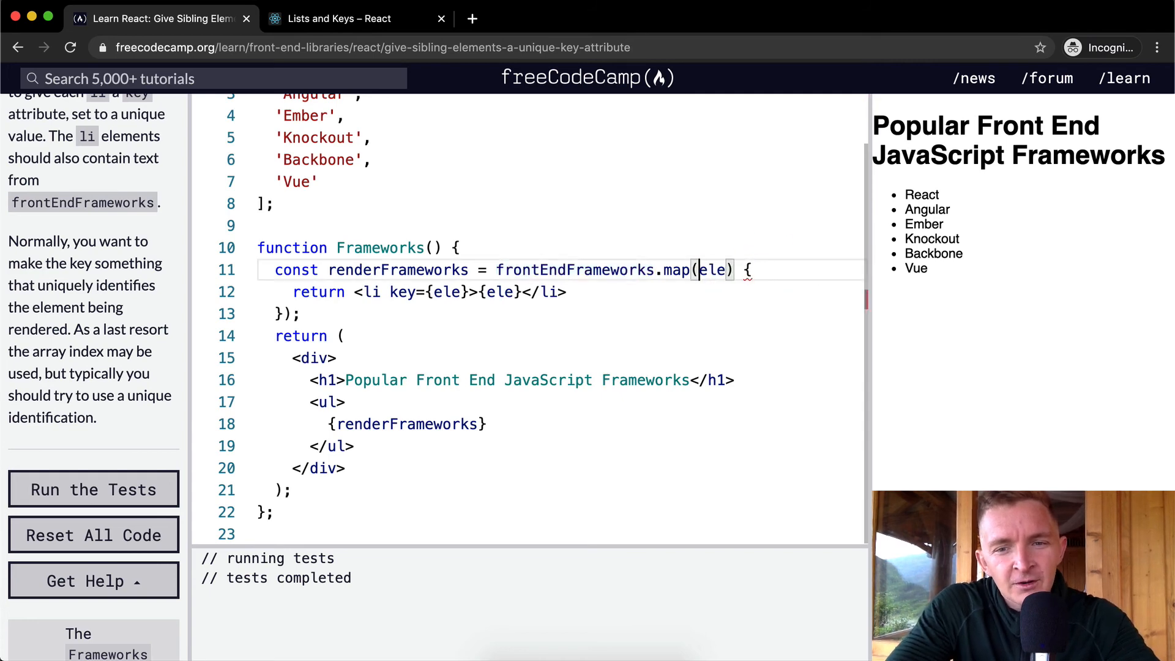
Change the callback to 'ele =>' and highlight renderFrameworks and ele to explain them.
{"action": "type", "text": "=>"}
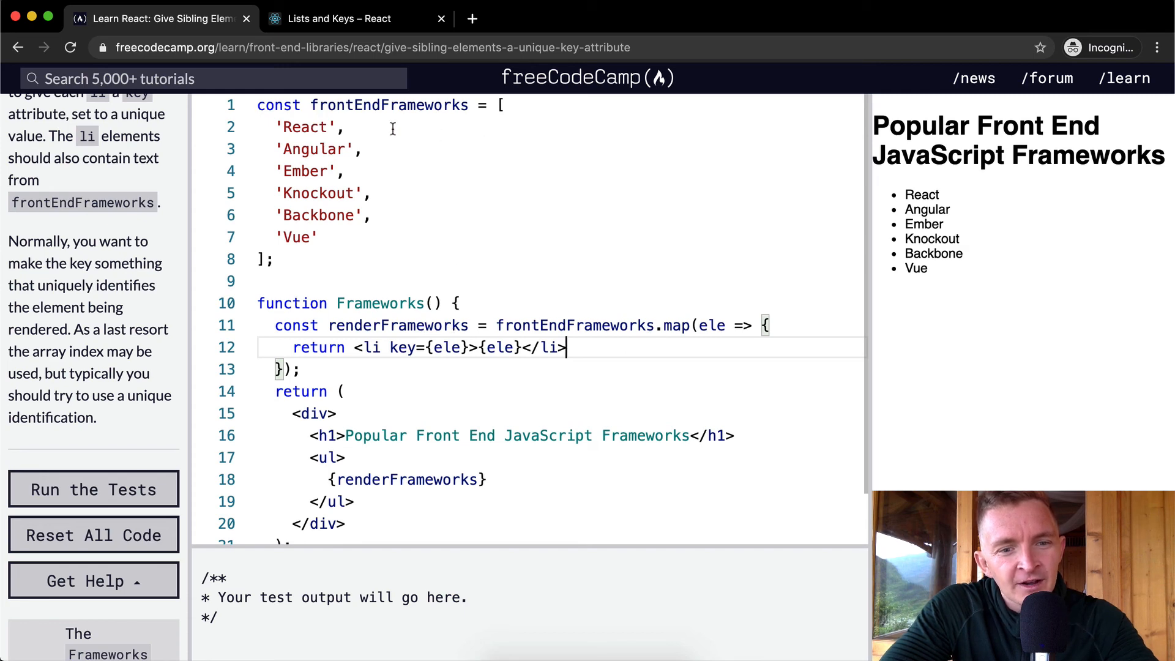
{"action": "left_click_drag", "start_coordinate": [355, 347], "coordinate": [568, 347]}
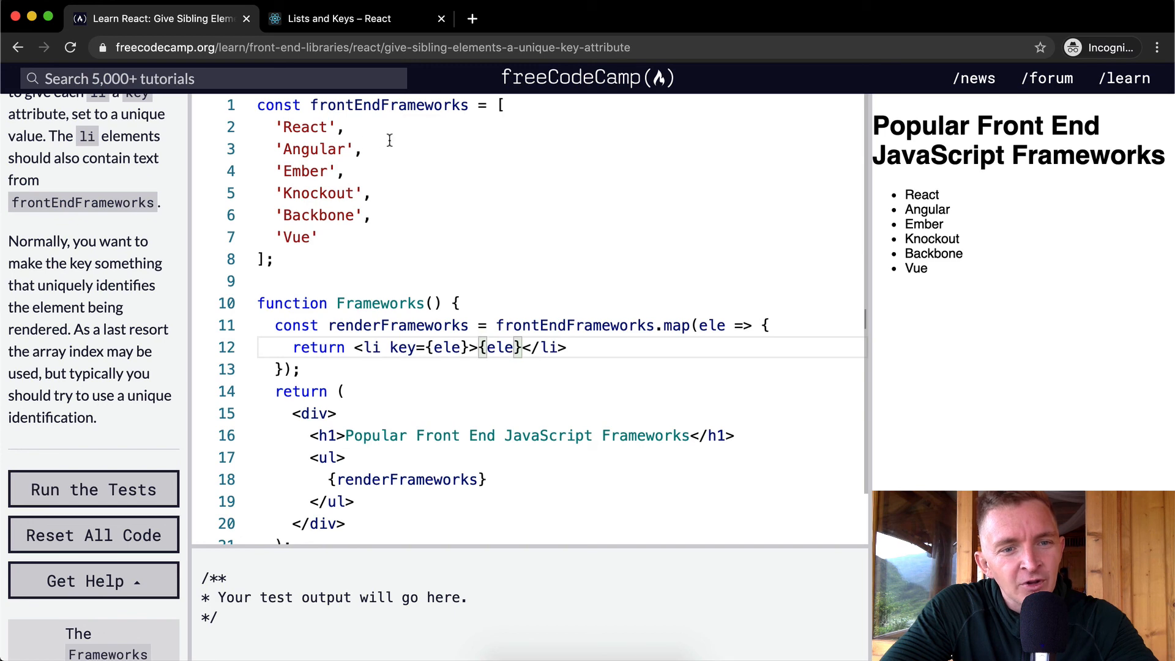
{"action": "double_click", "coordinate": [398, 325]}
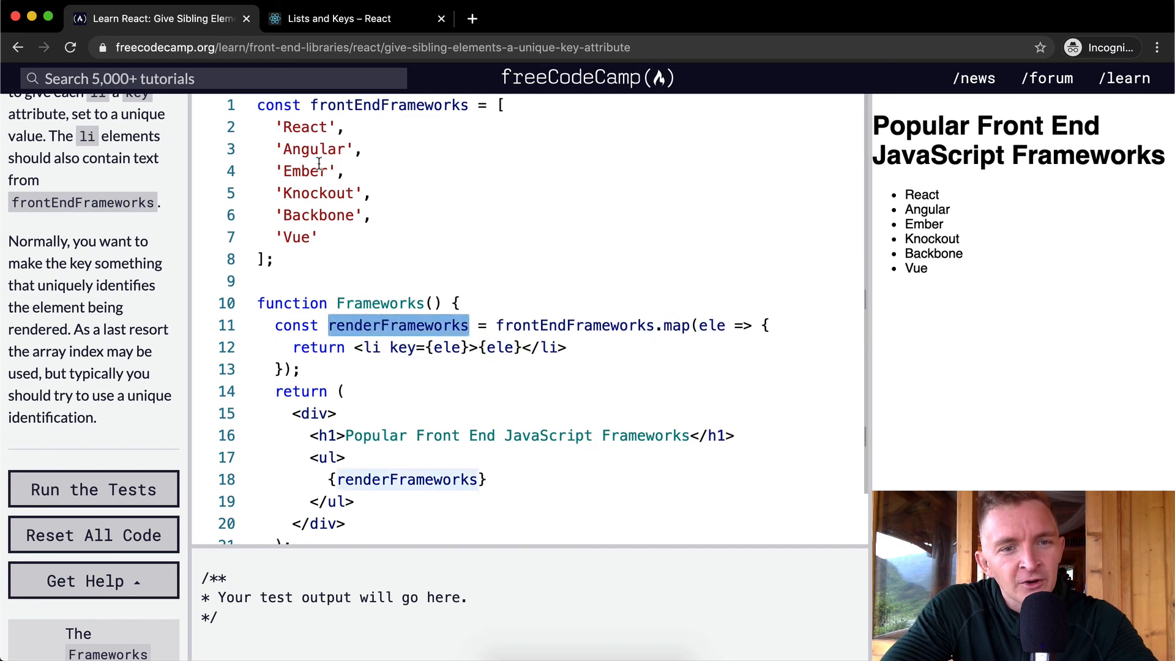
{"action": "double_click", "coordinate": [401, 347]}
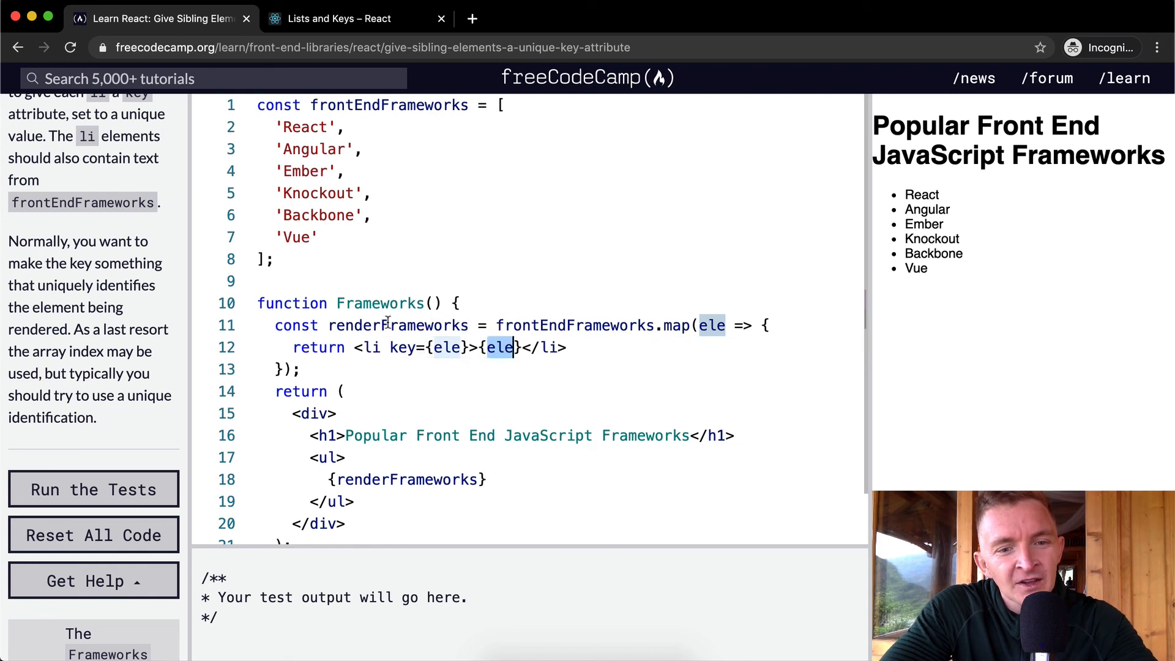
{"action": "double_click", "coordinate": [398, 325]}
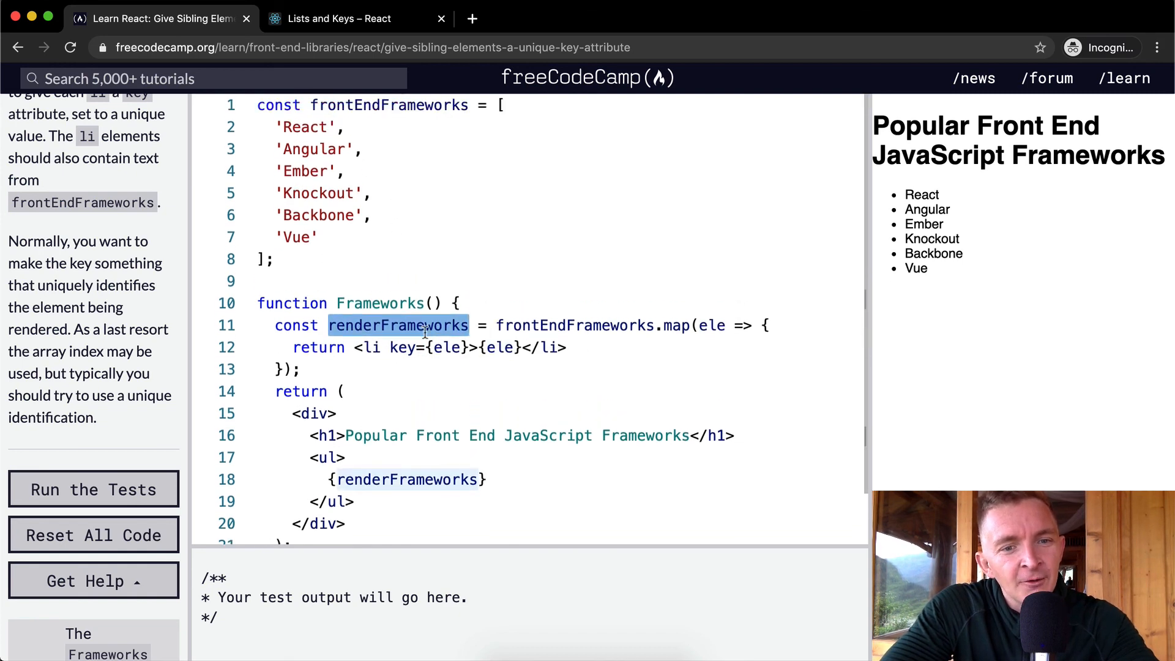
{"action": "mouse_move", "coordinate": [412, 212]}
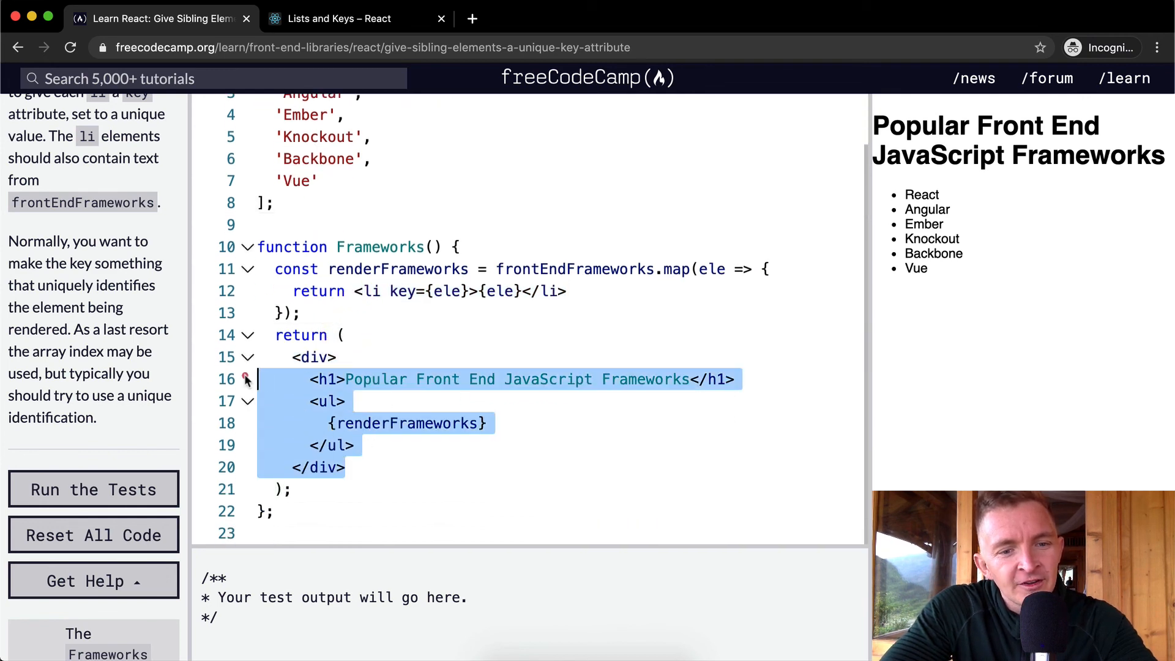
Run the tests on the arrow-function version, reaching the 'Far out!' dialog at 89% React.
{"action": "left_click", "coordinate": [464, 423]}
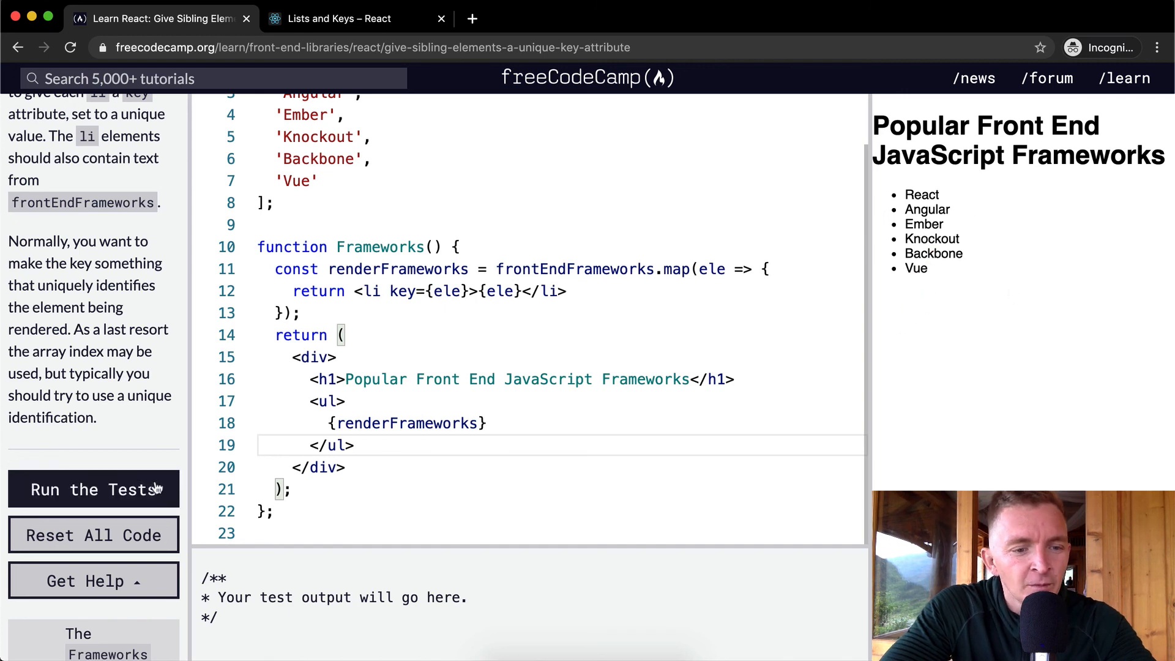
{"action": "left_click", "coordinate": [93, 489]}
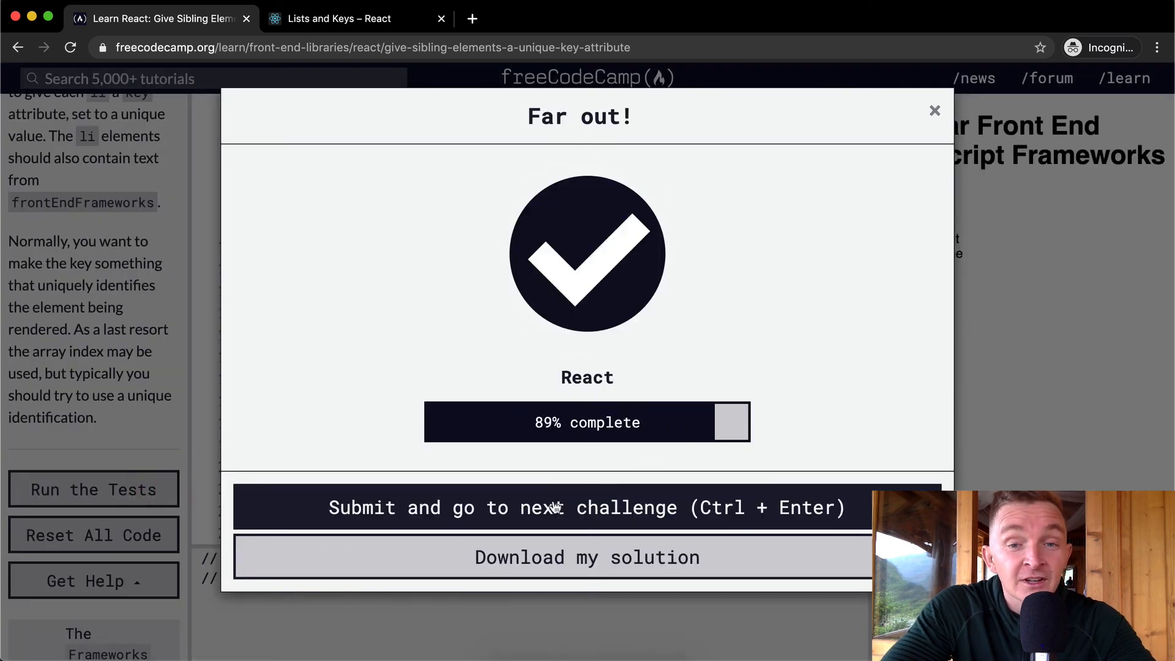